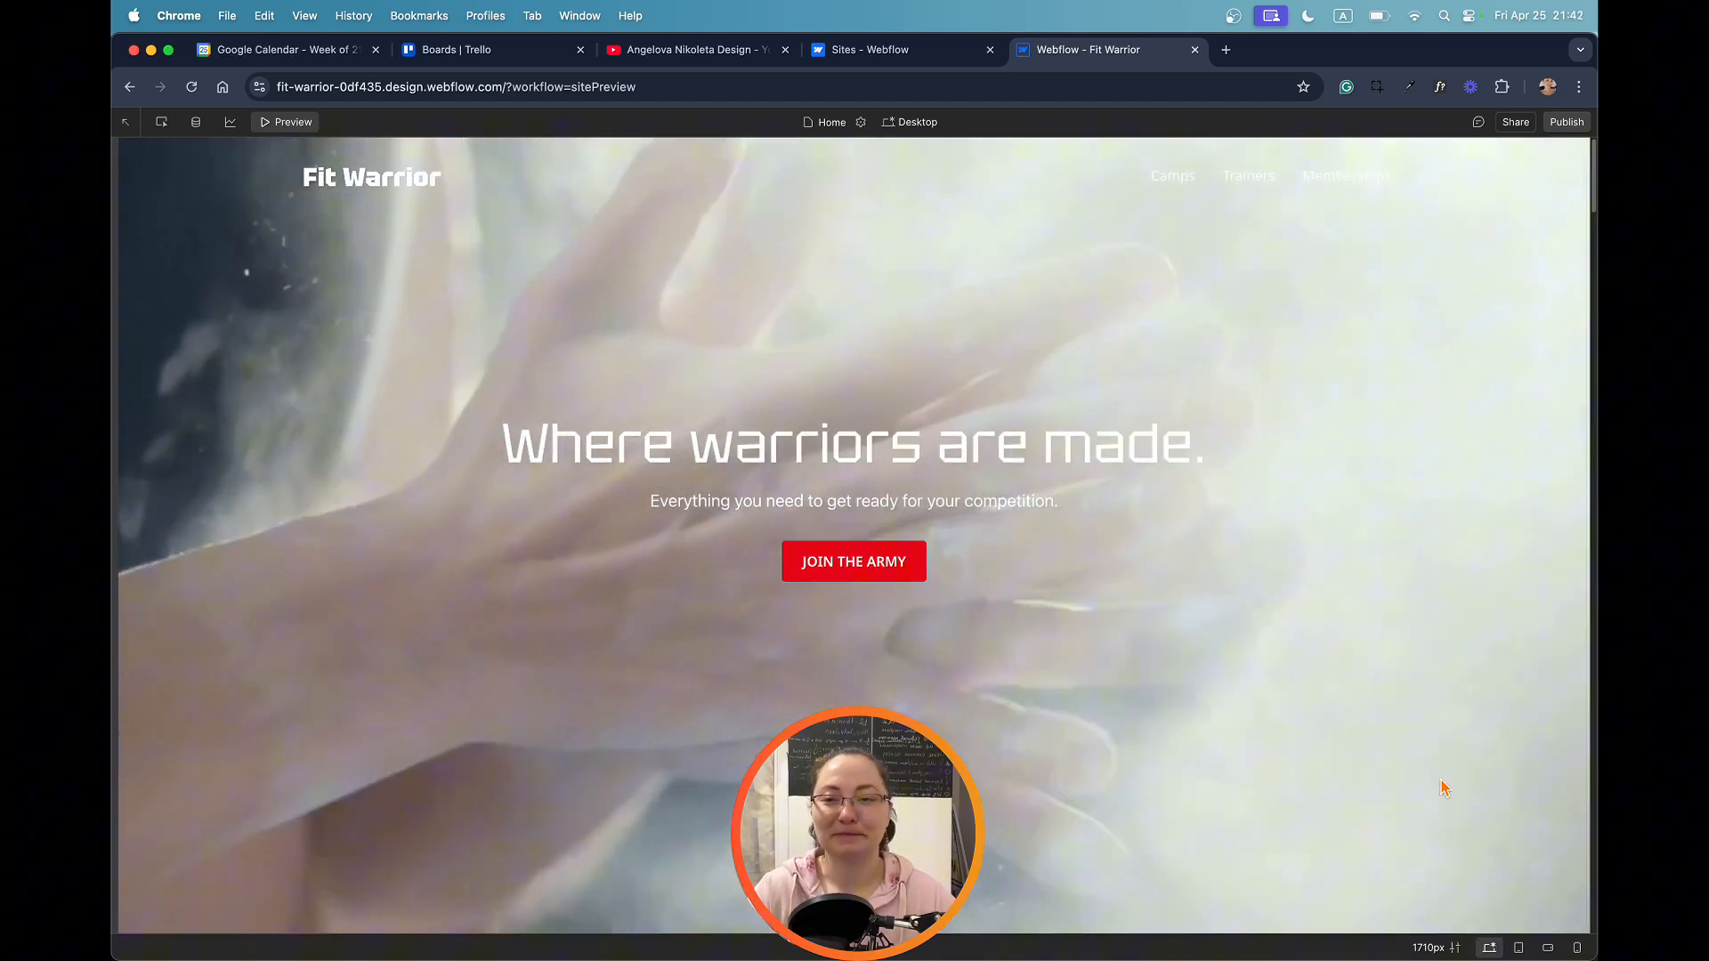
Leave the site preview and return to editing the Fit Warrior home page.
left_click(284, 121)
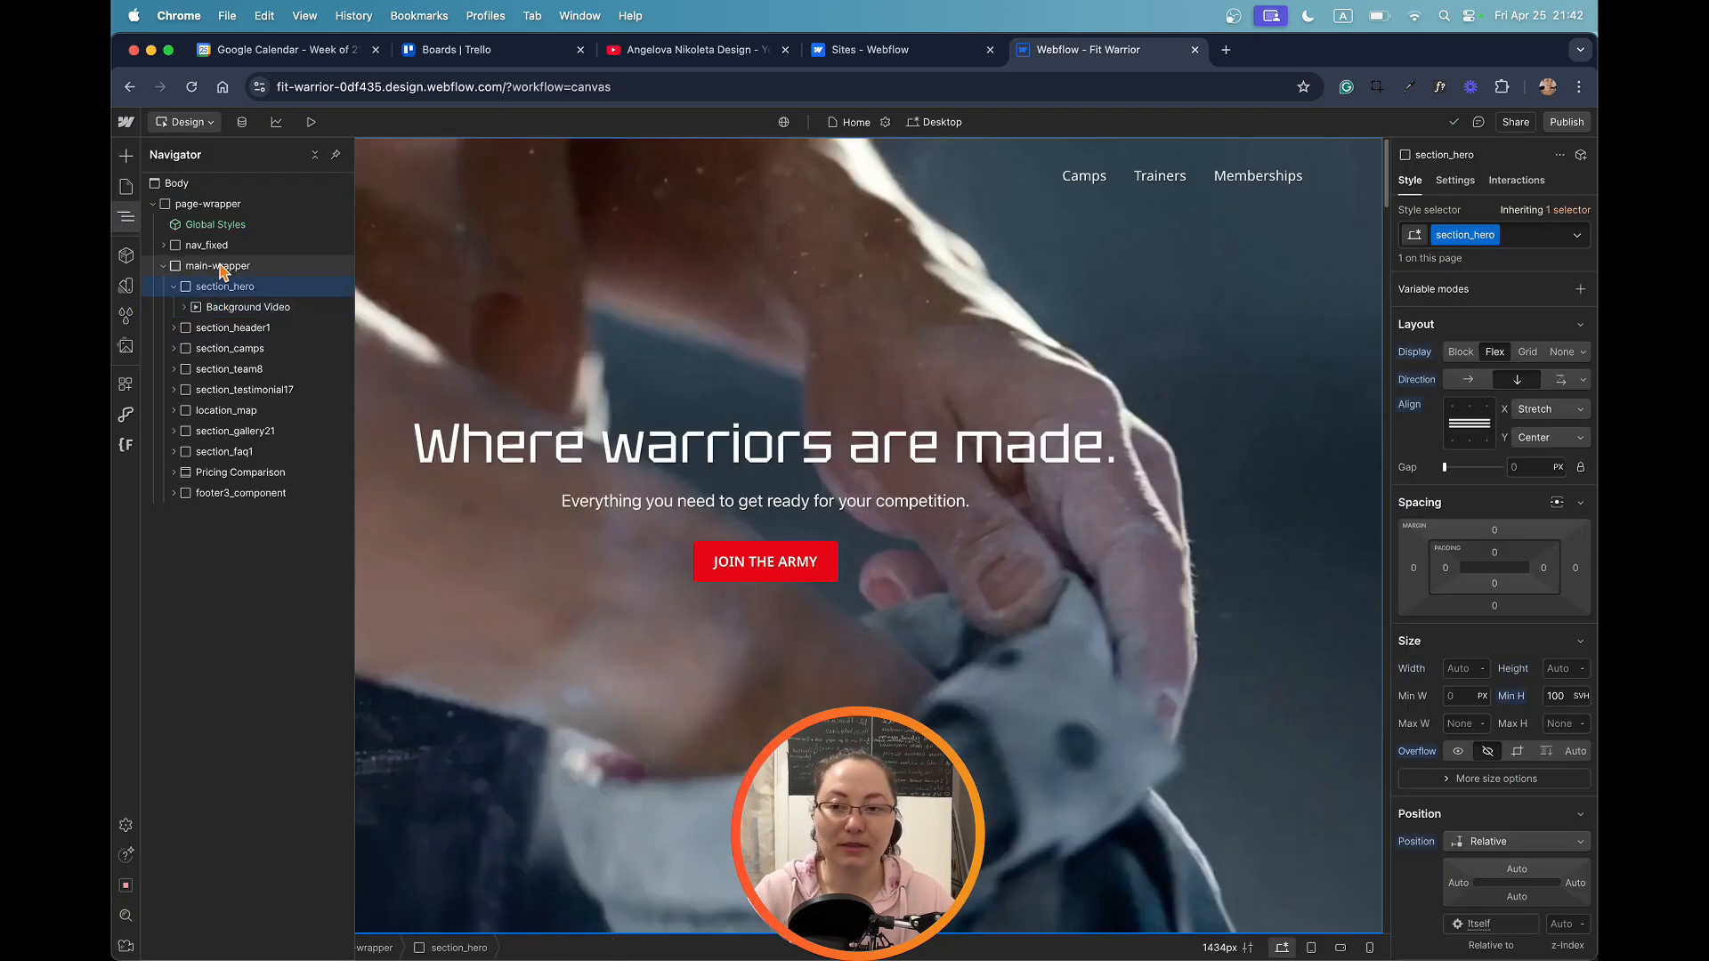
left_click(217, 265)
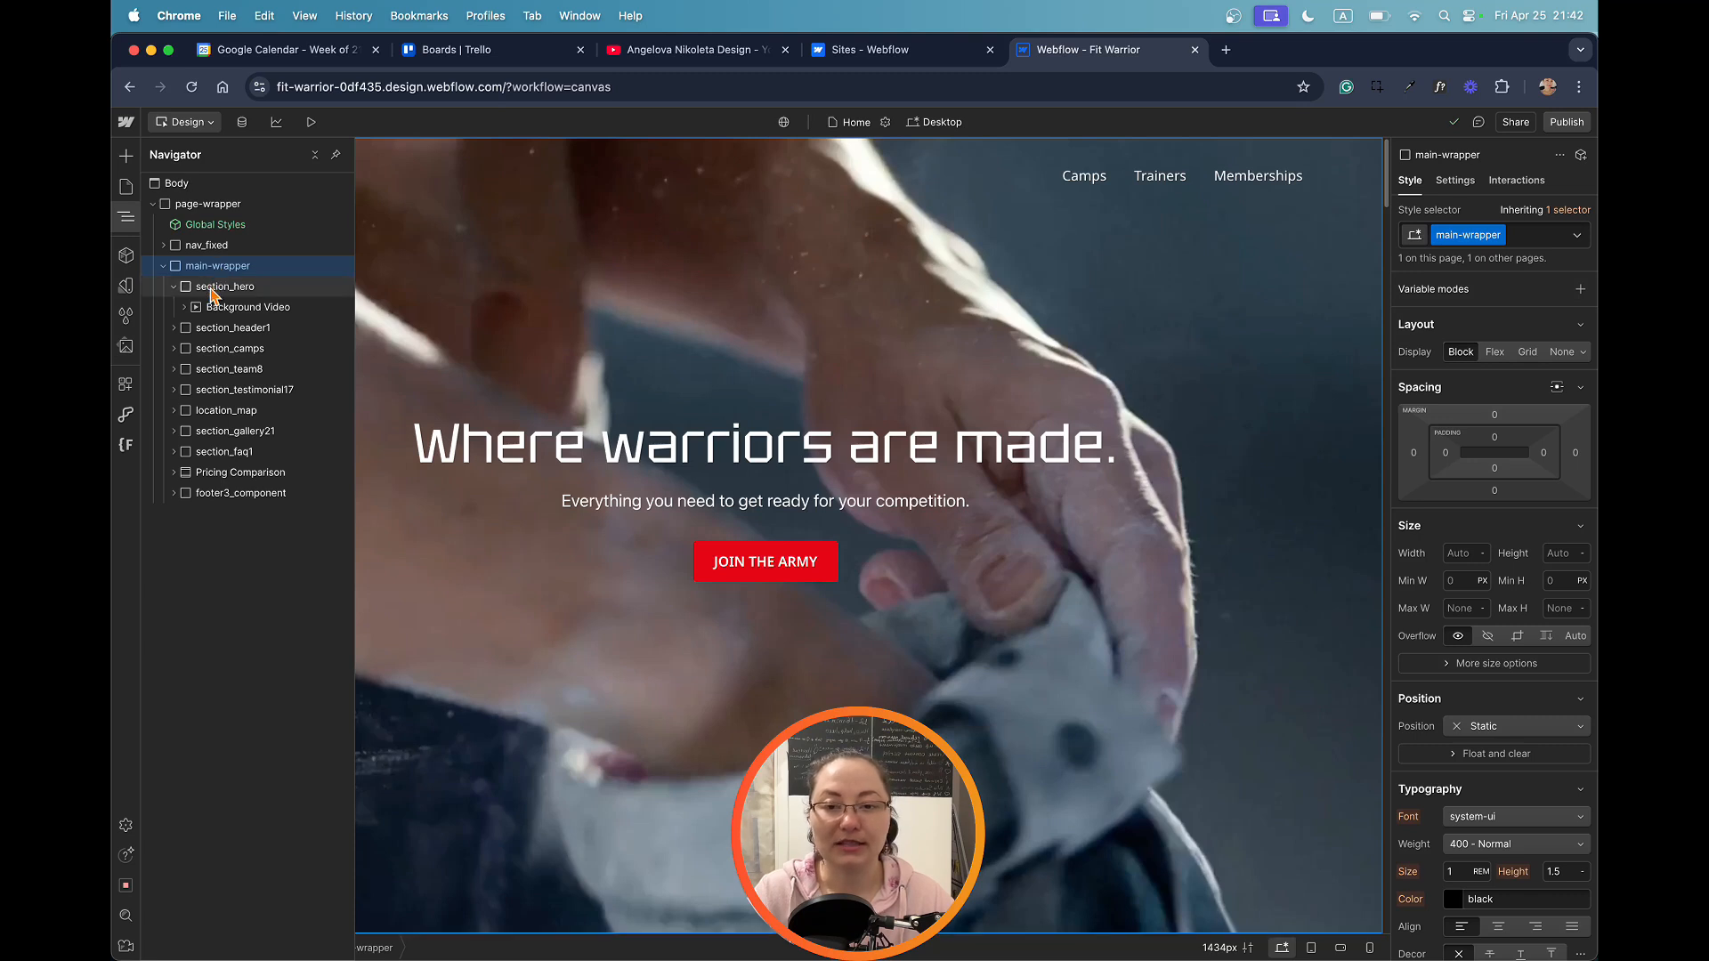
left_click(224, 284)
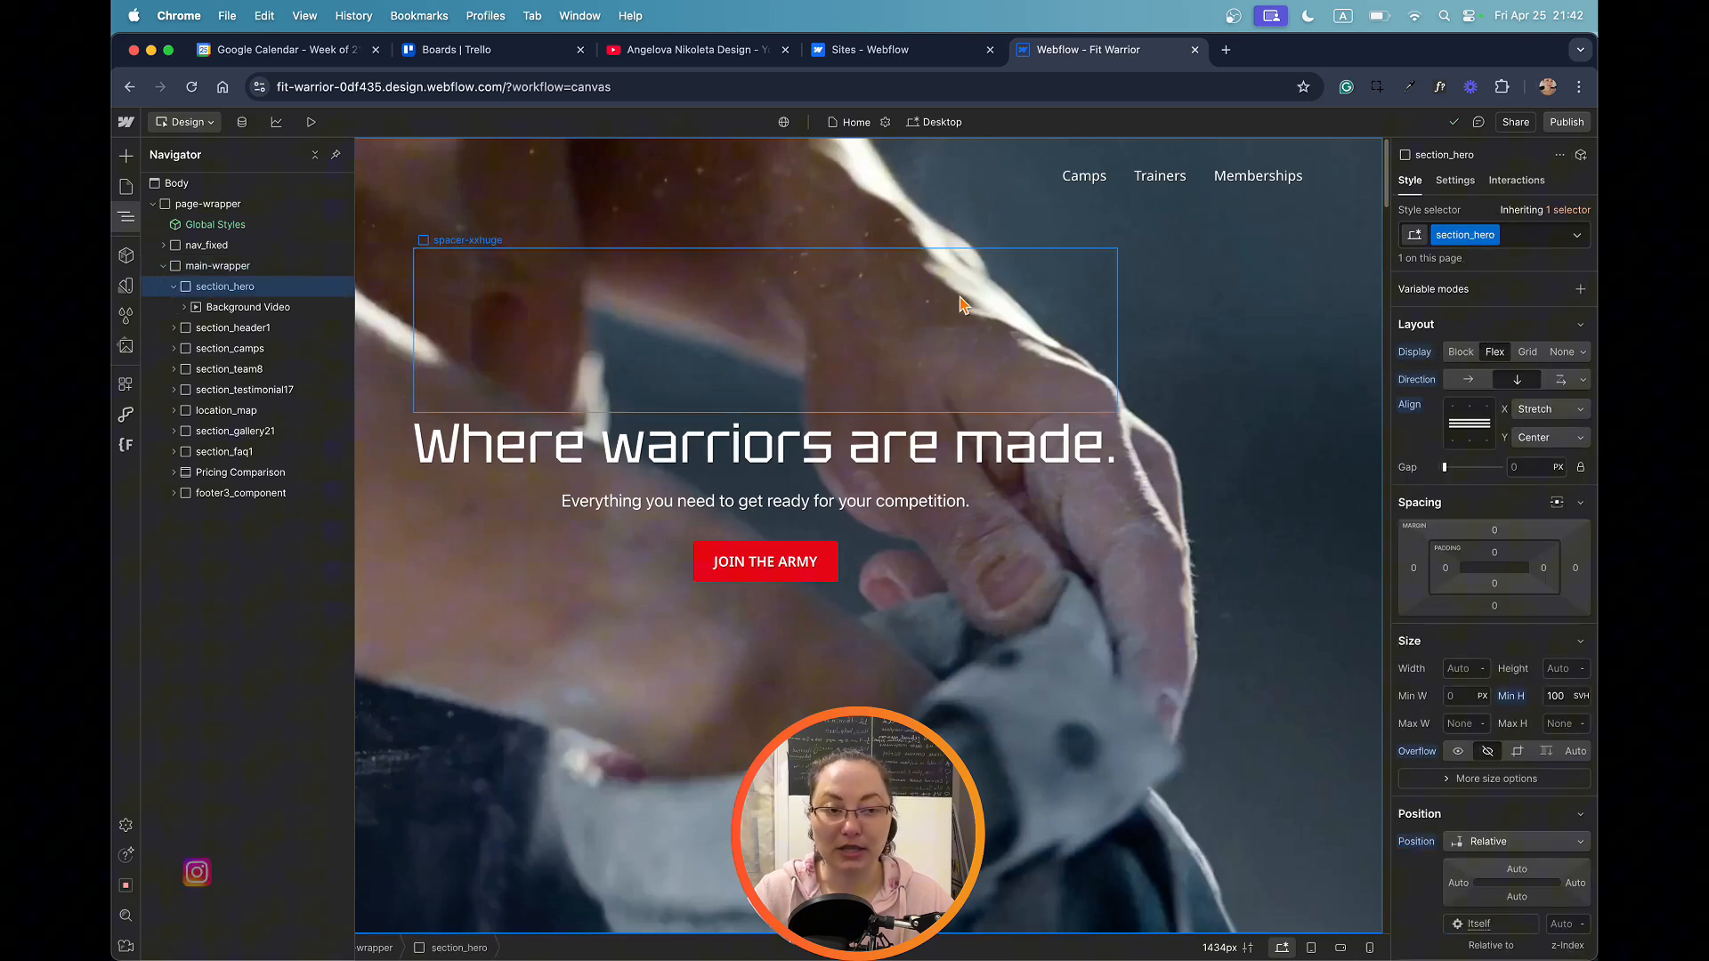
left_click(242, 306)
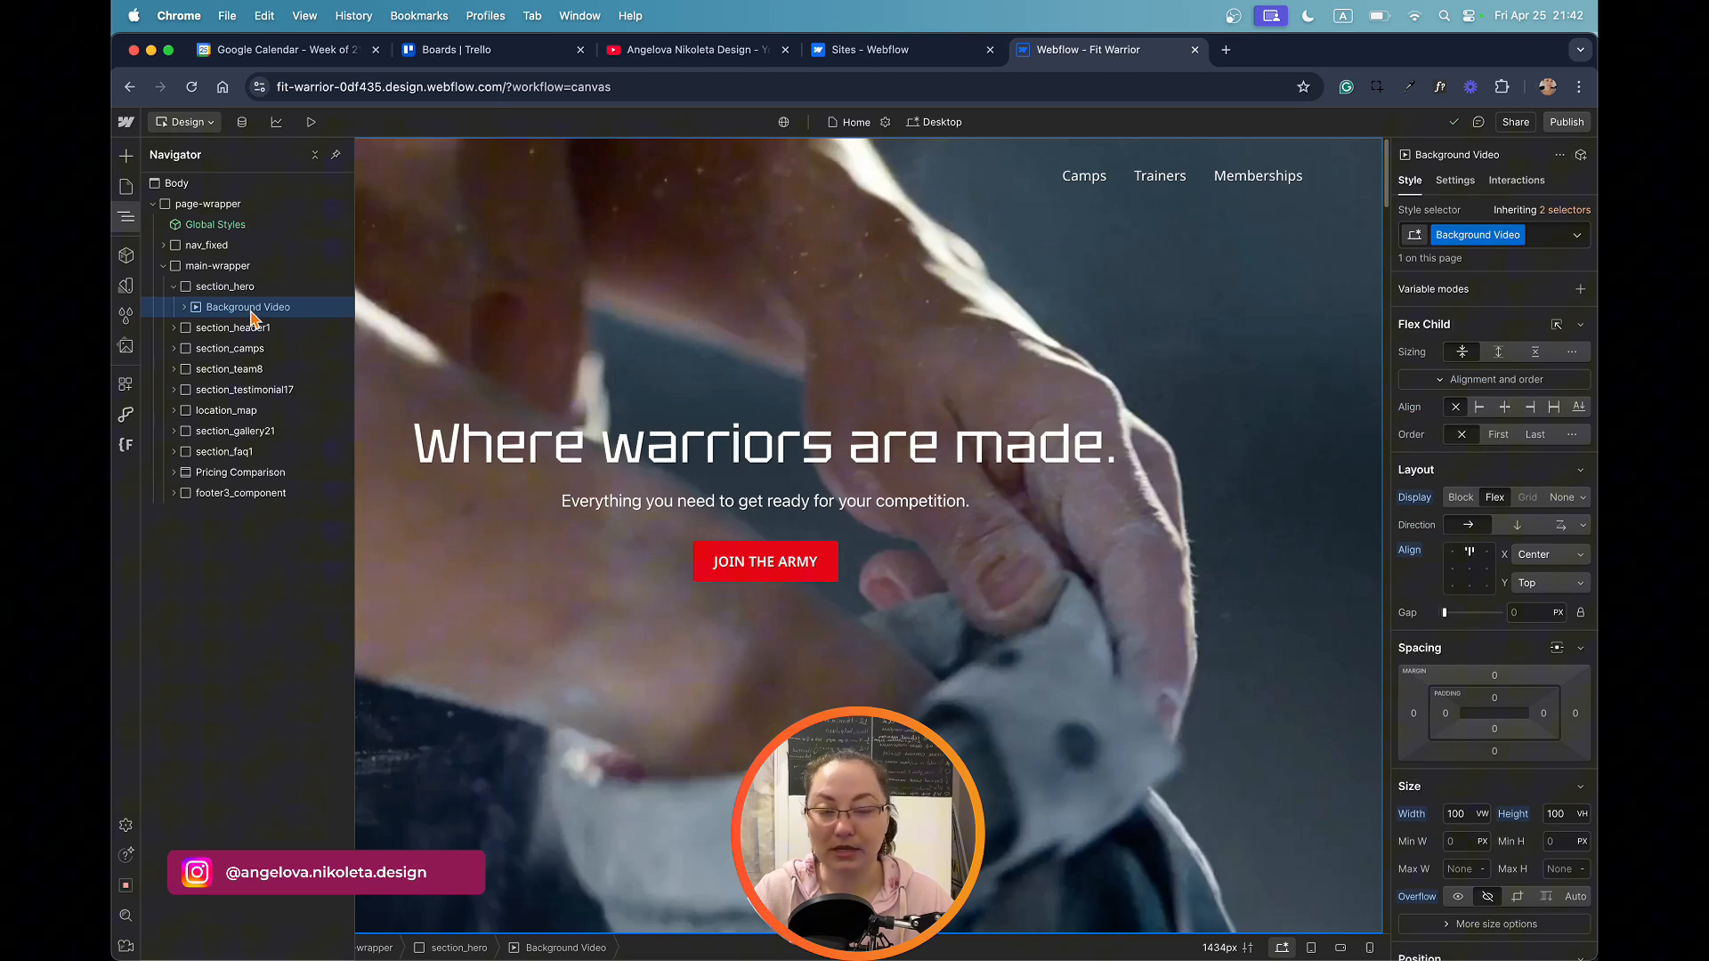
mouse_move(190, 349)
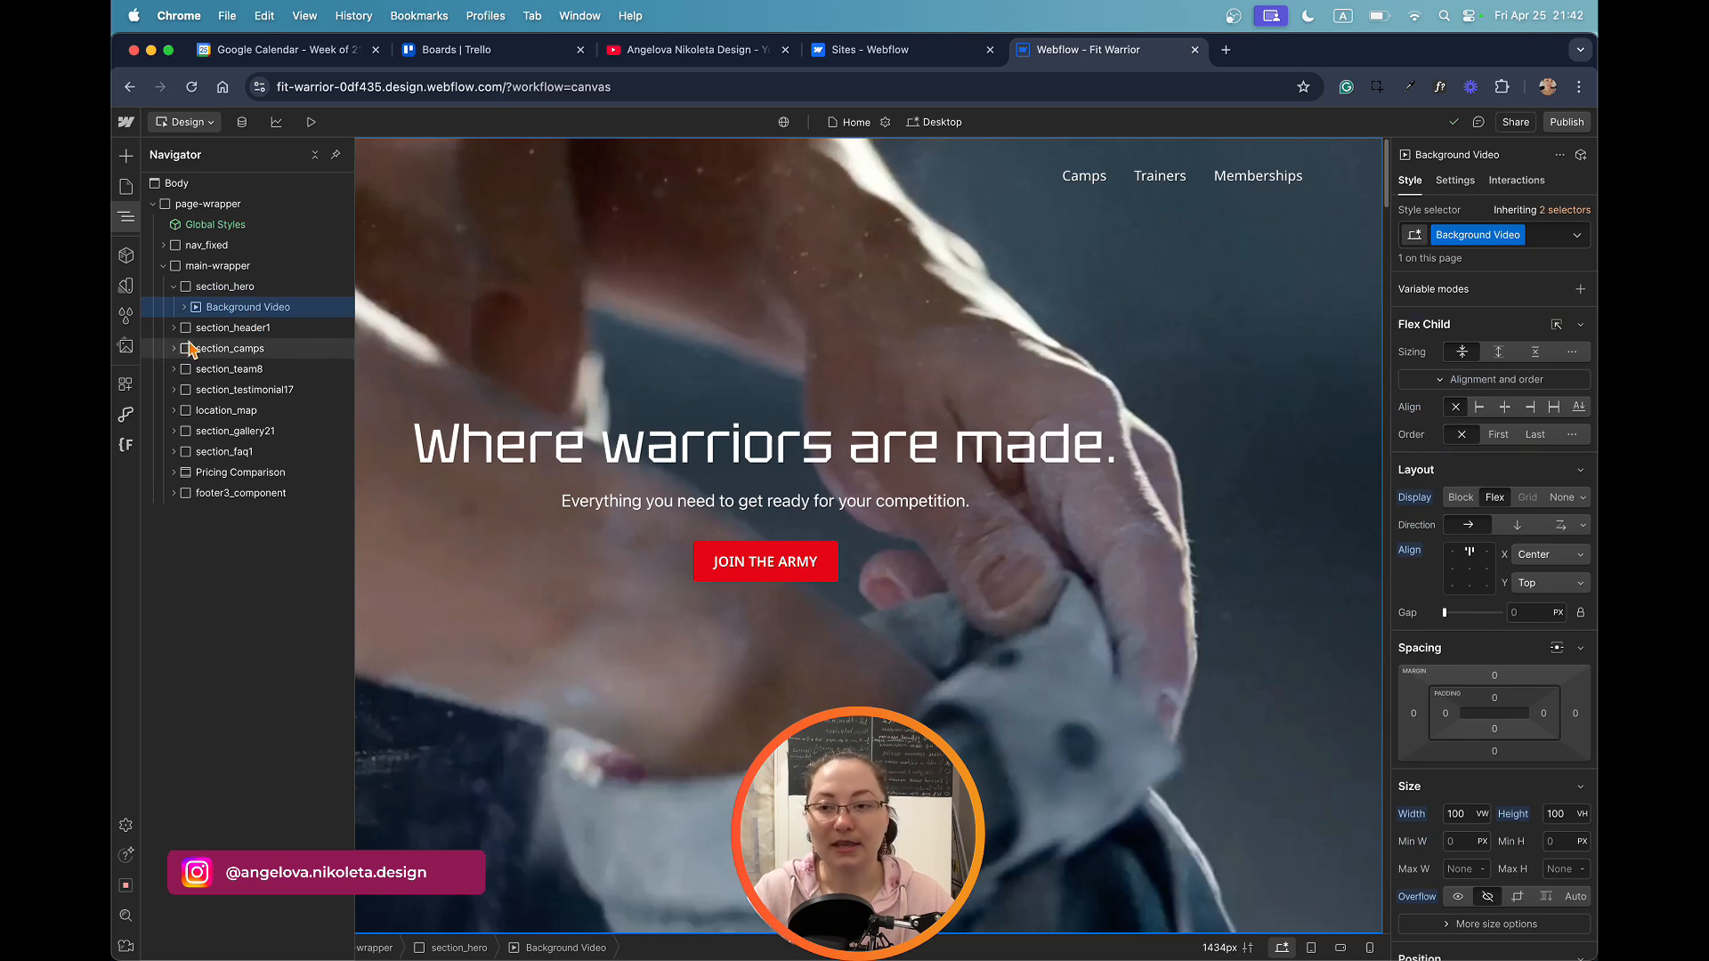
left_click(185, 306)
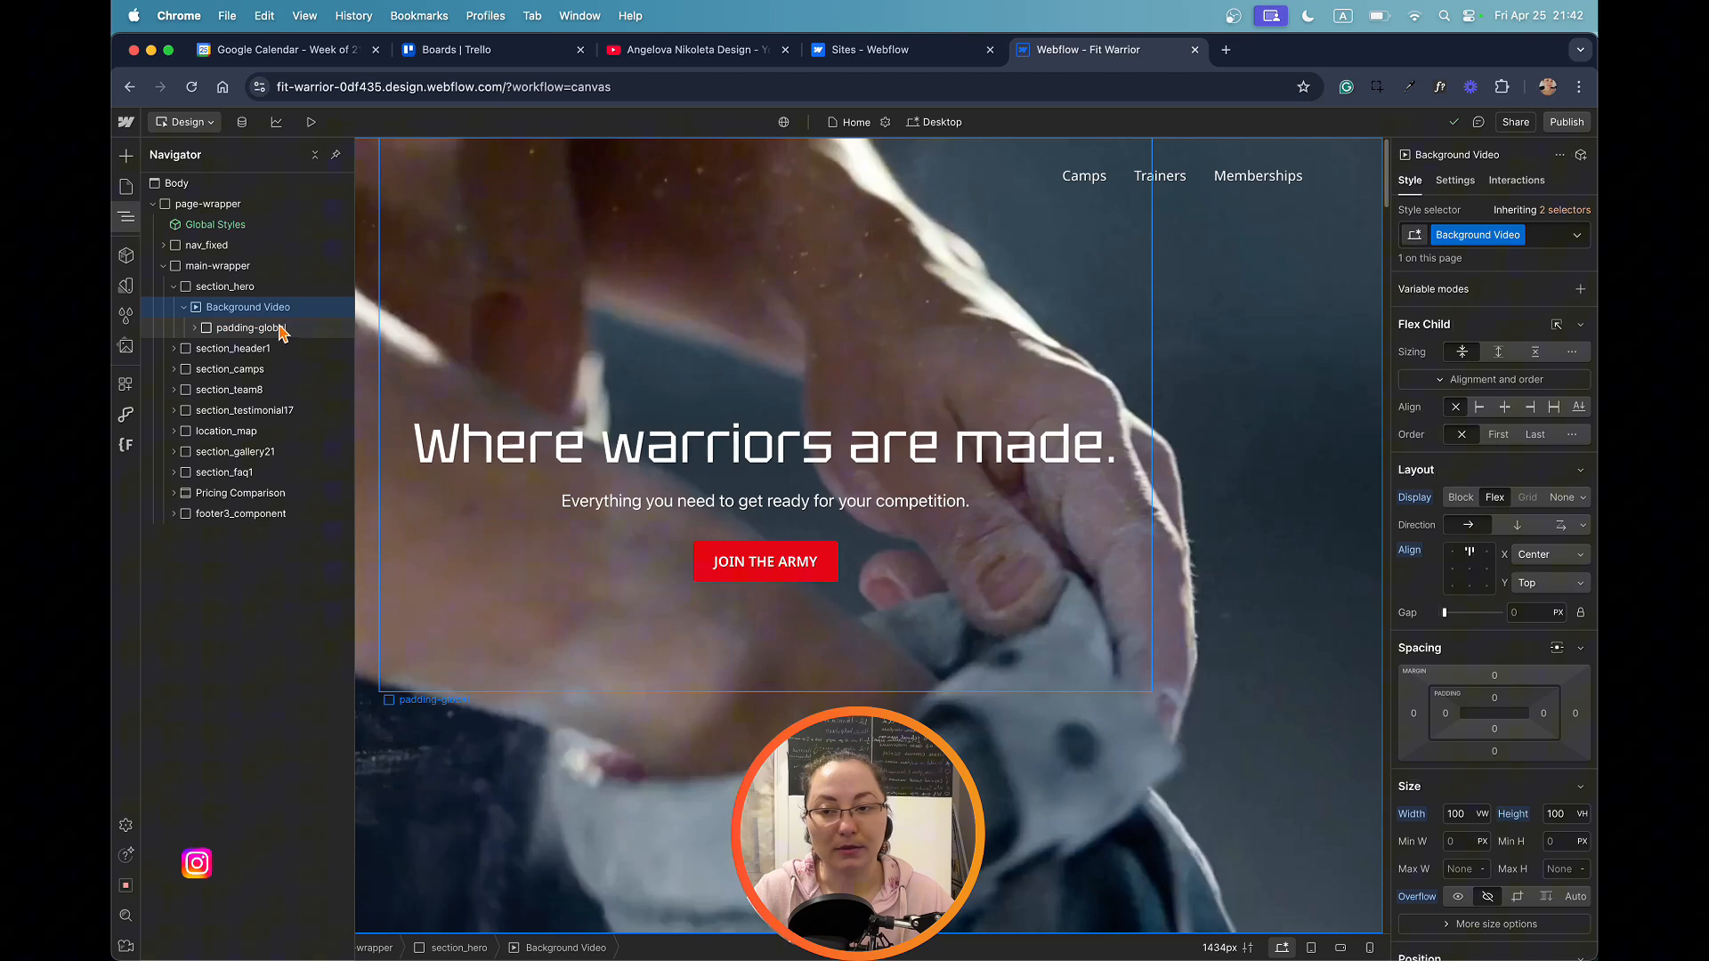
left_click(247, 327)
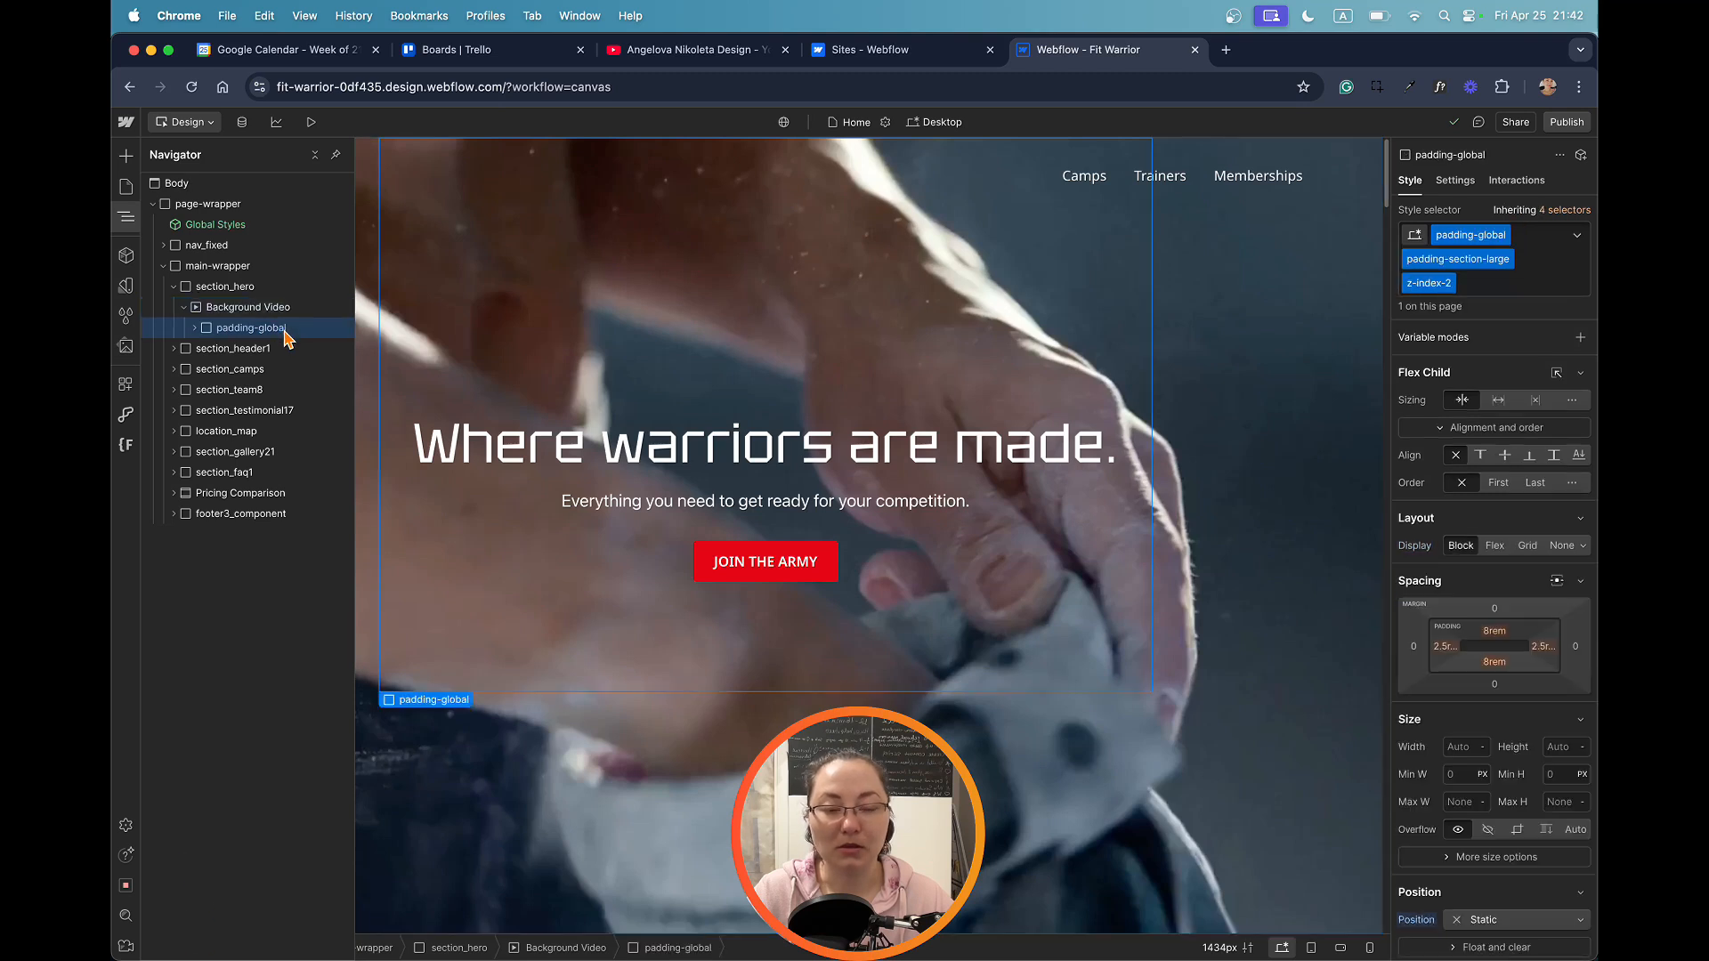
left_click(190, 327)
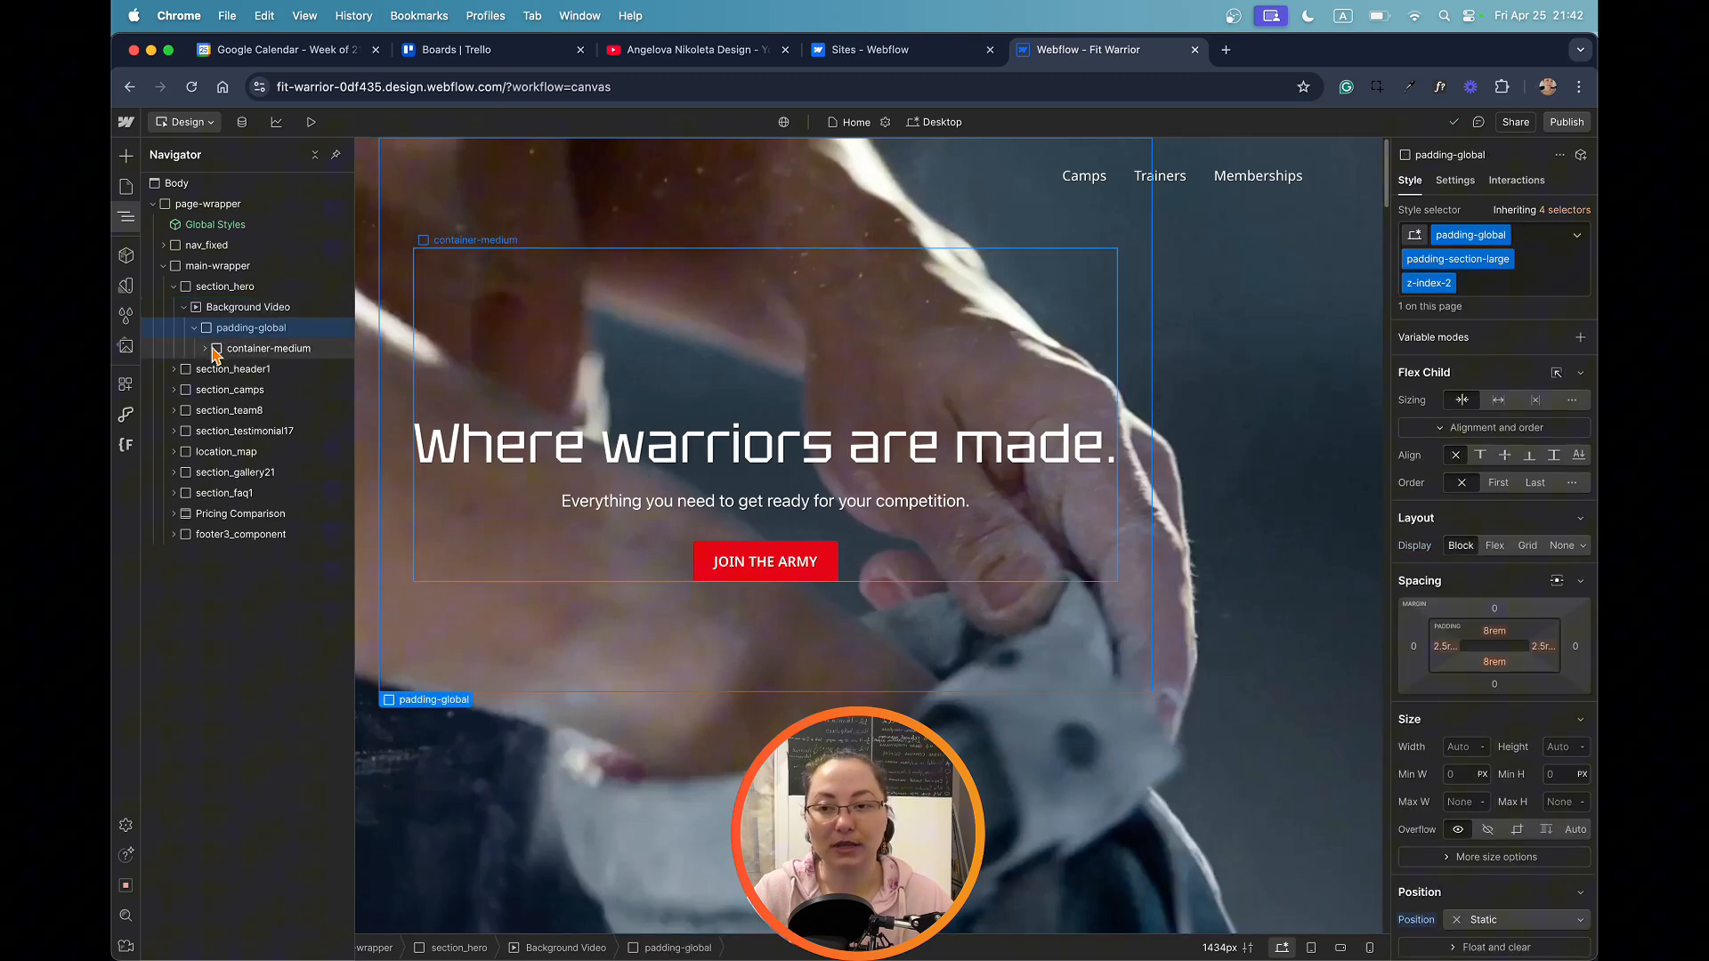
left_click(269, 347)
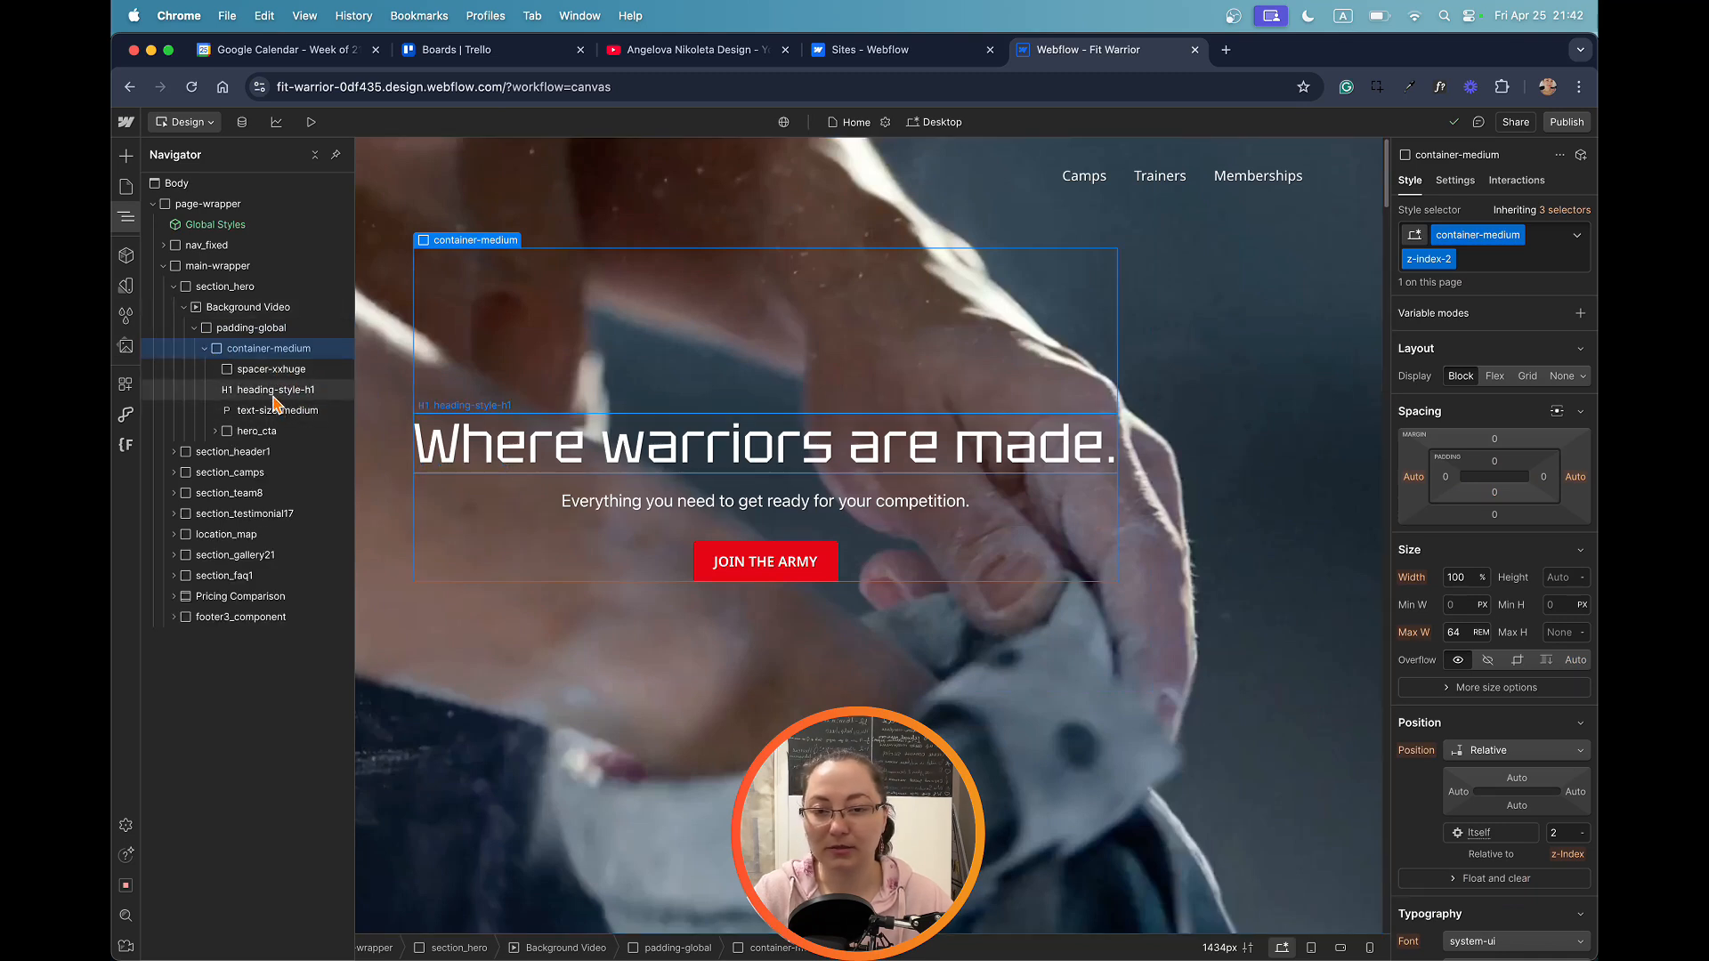
left_click(276, 409)
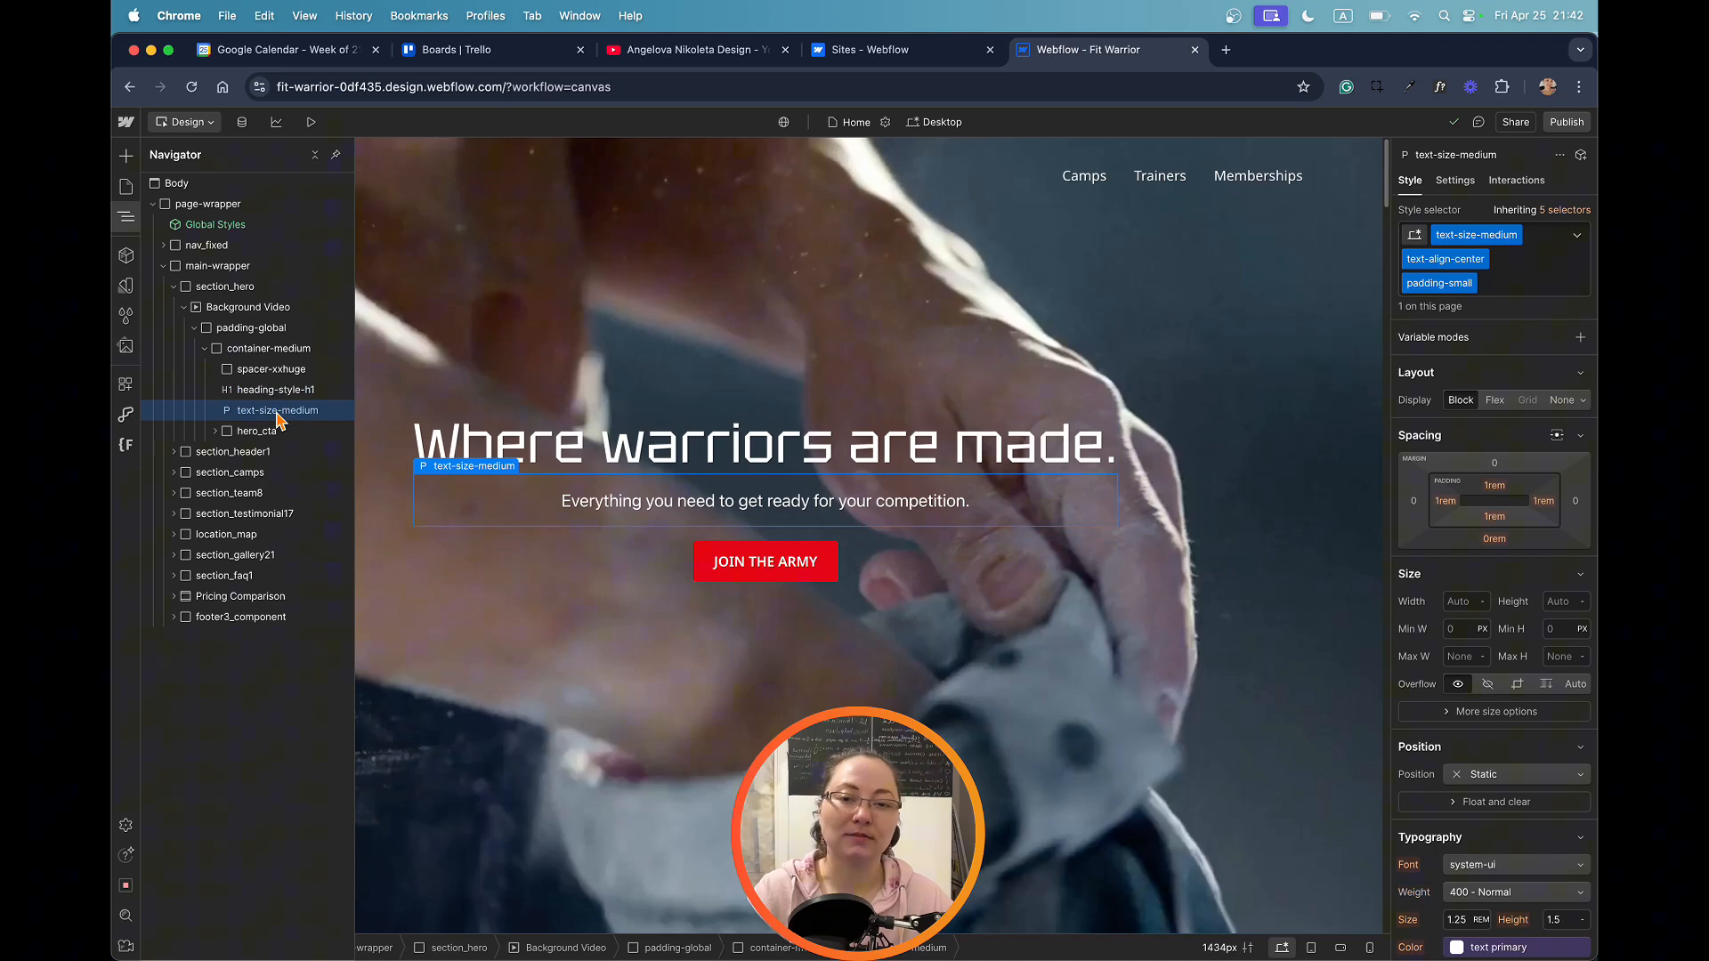
left_click(260, 431)
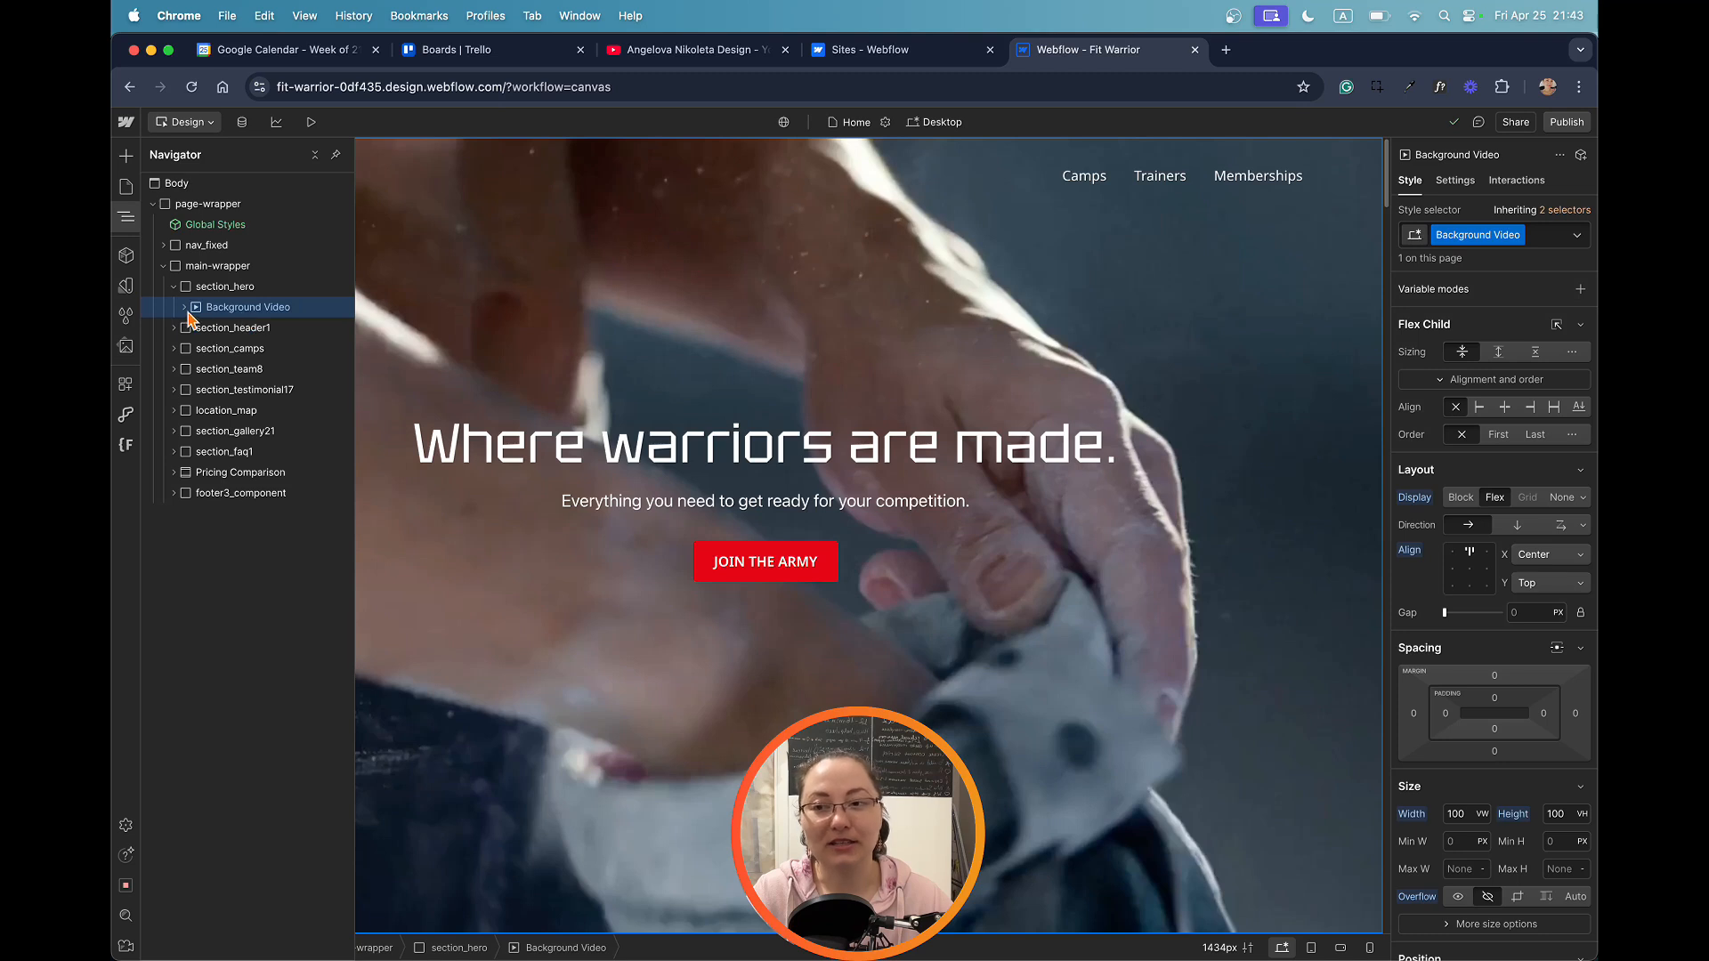
Reveal the Background Video's children and bring its Backgrounds style settings into view.
left_click(163, 306)
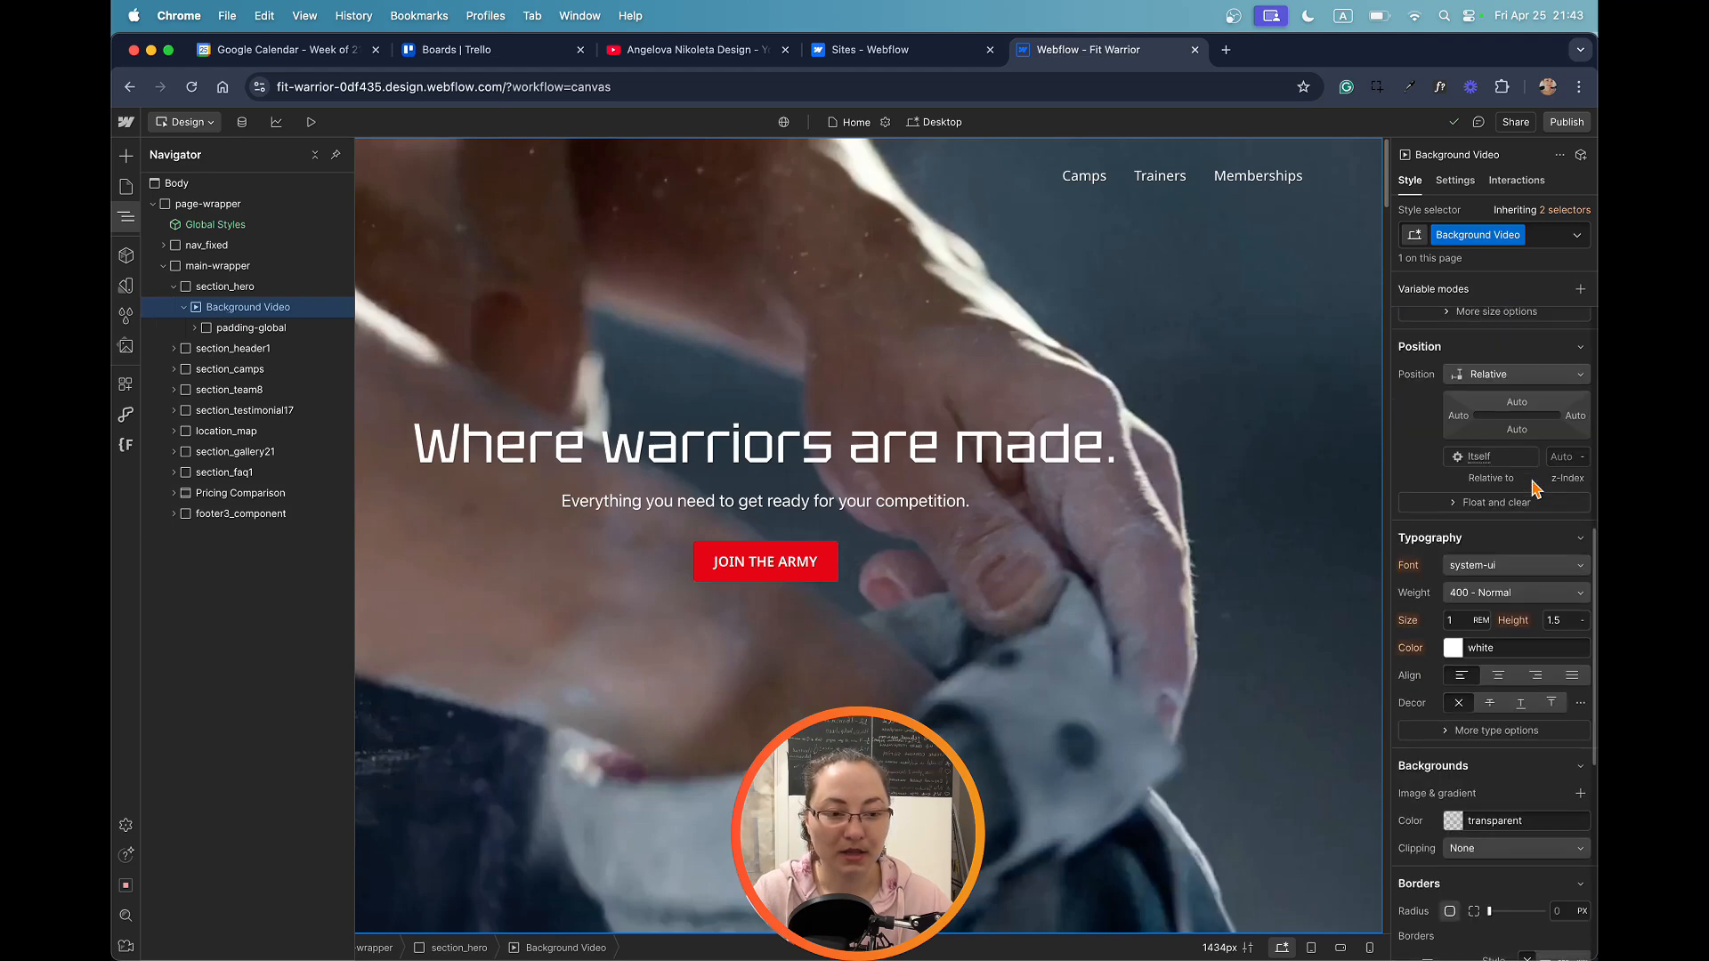
scroll("down", 3)
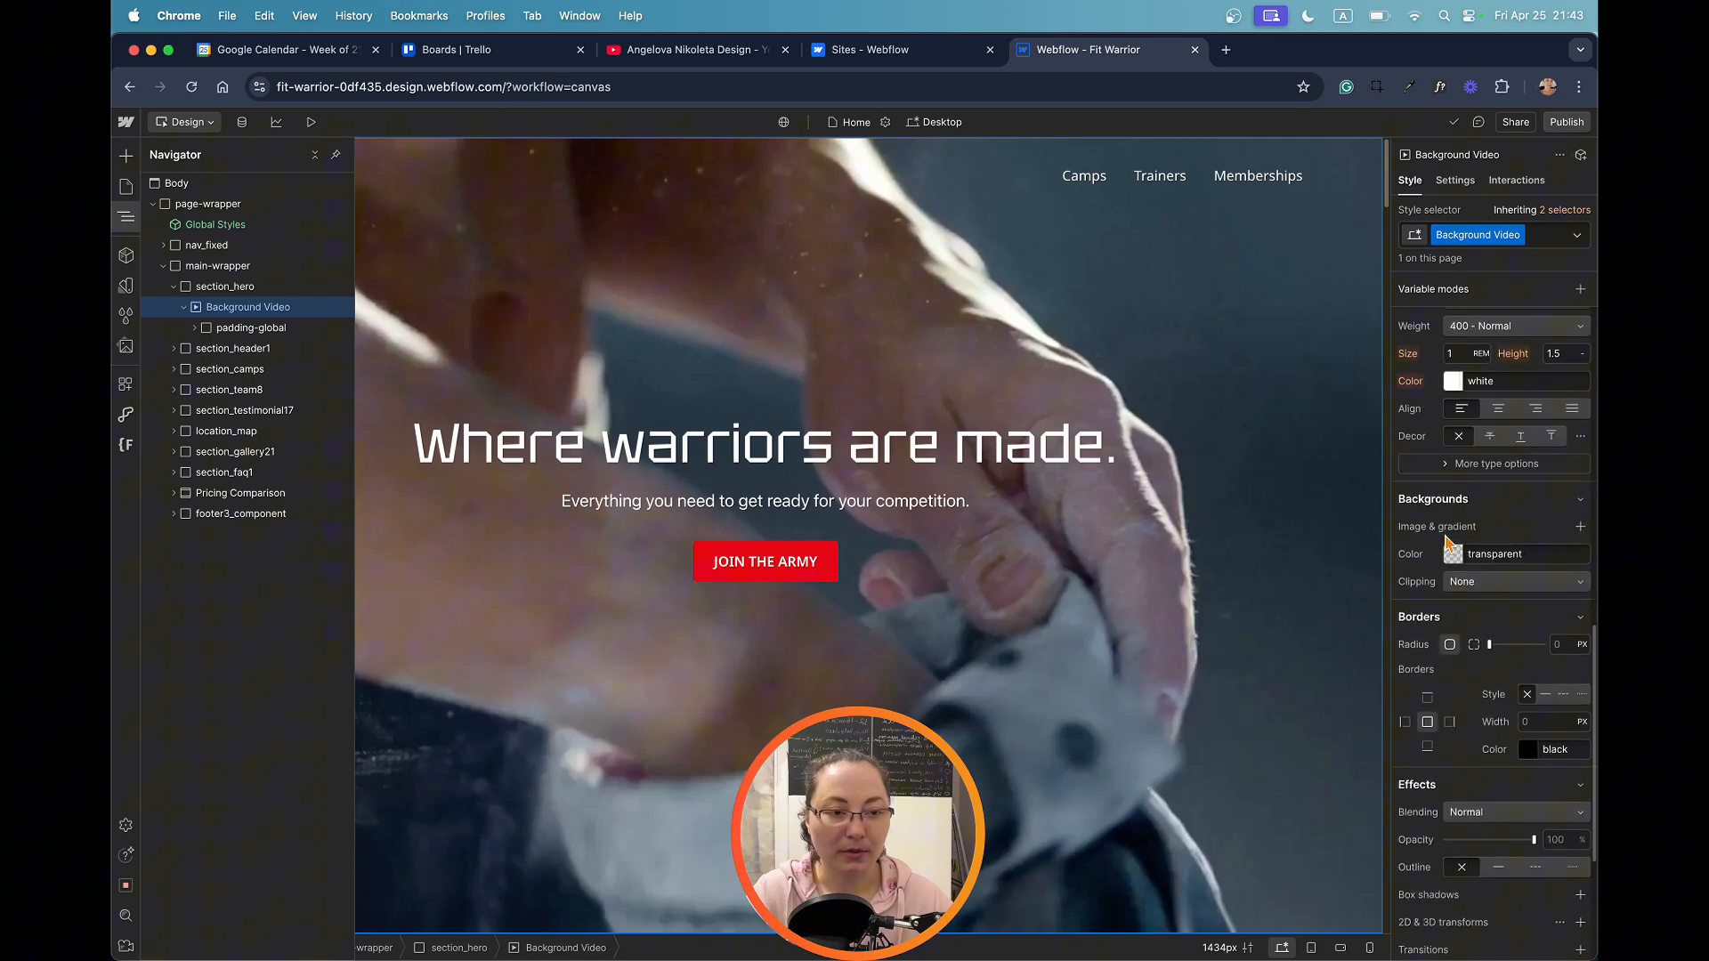
Add a linear gradient background layer over the hero video, black to light grey.
left_click(1581, 527)
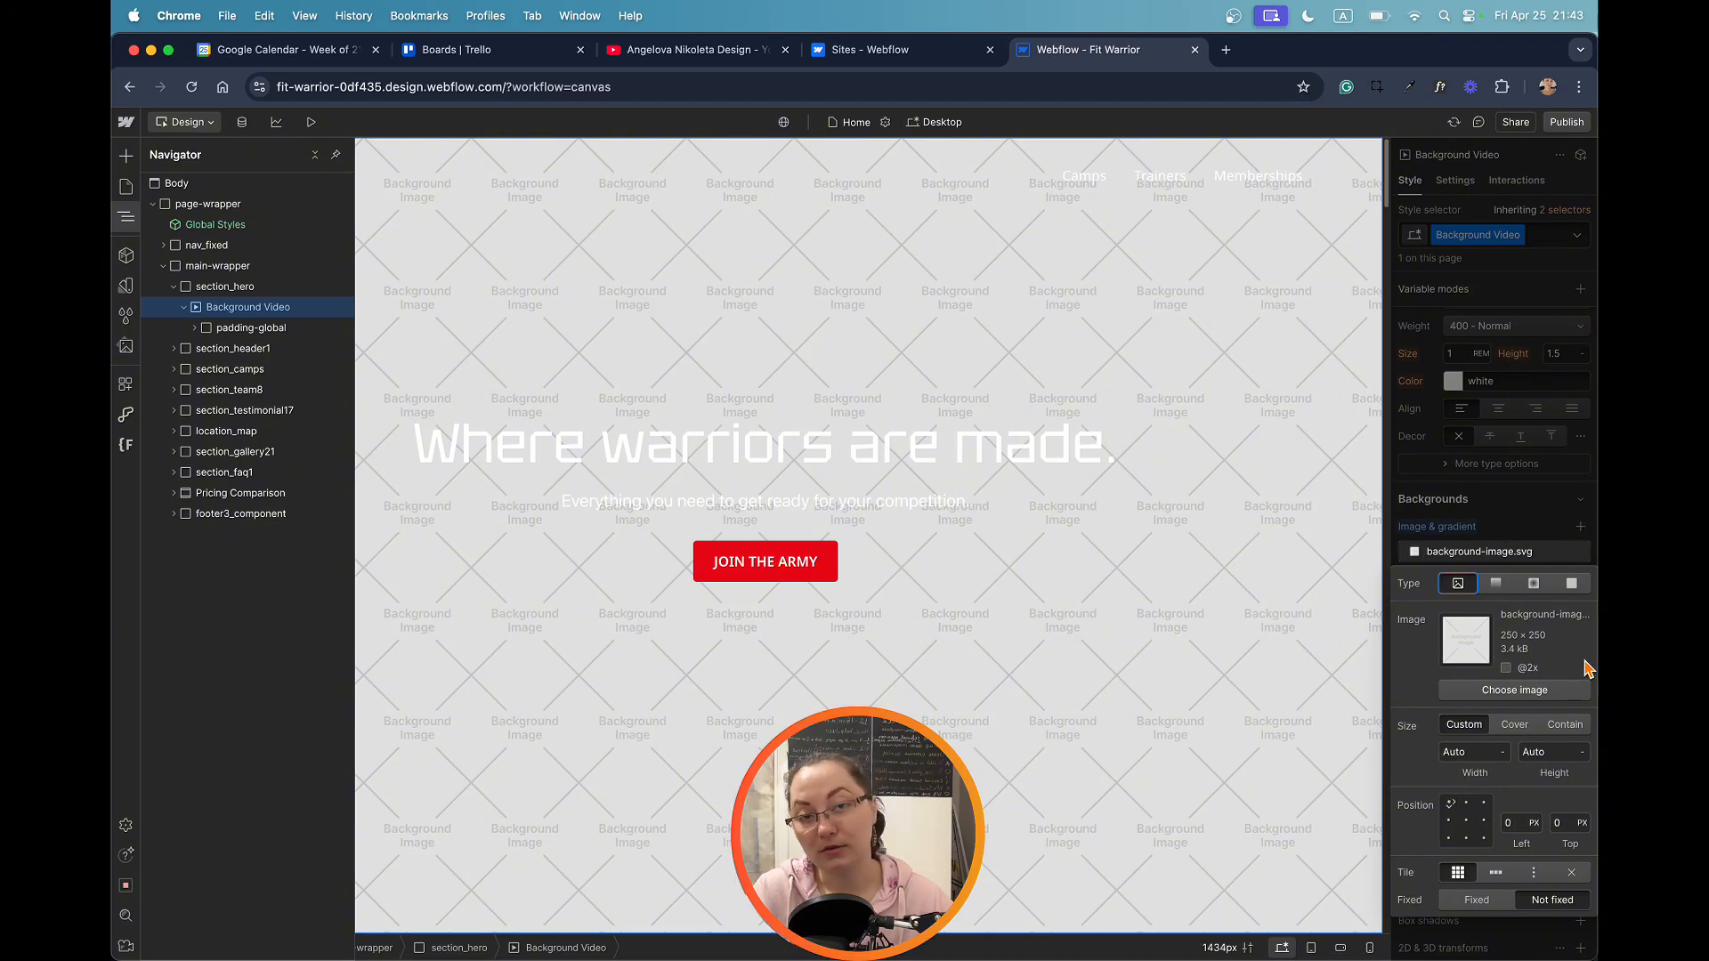
left_click(1493, 584)
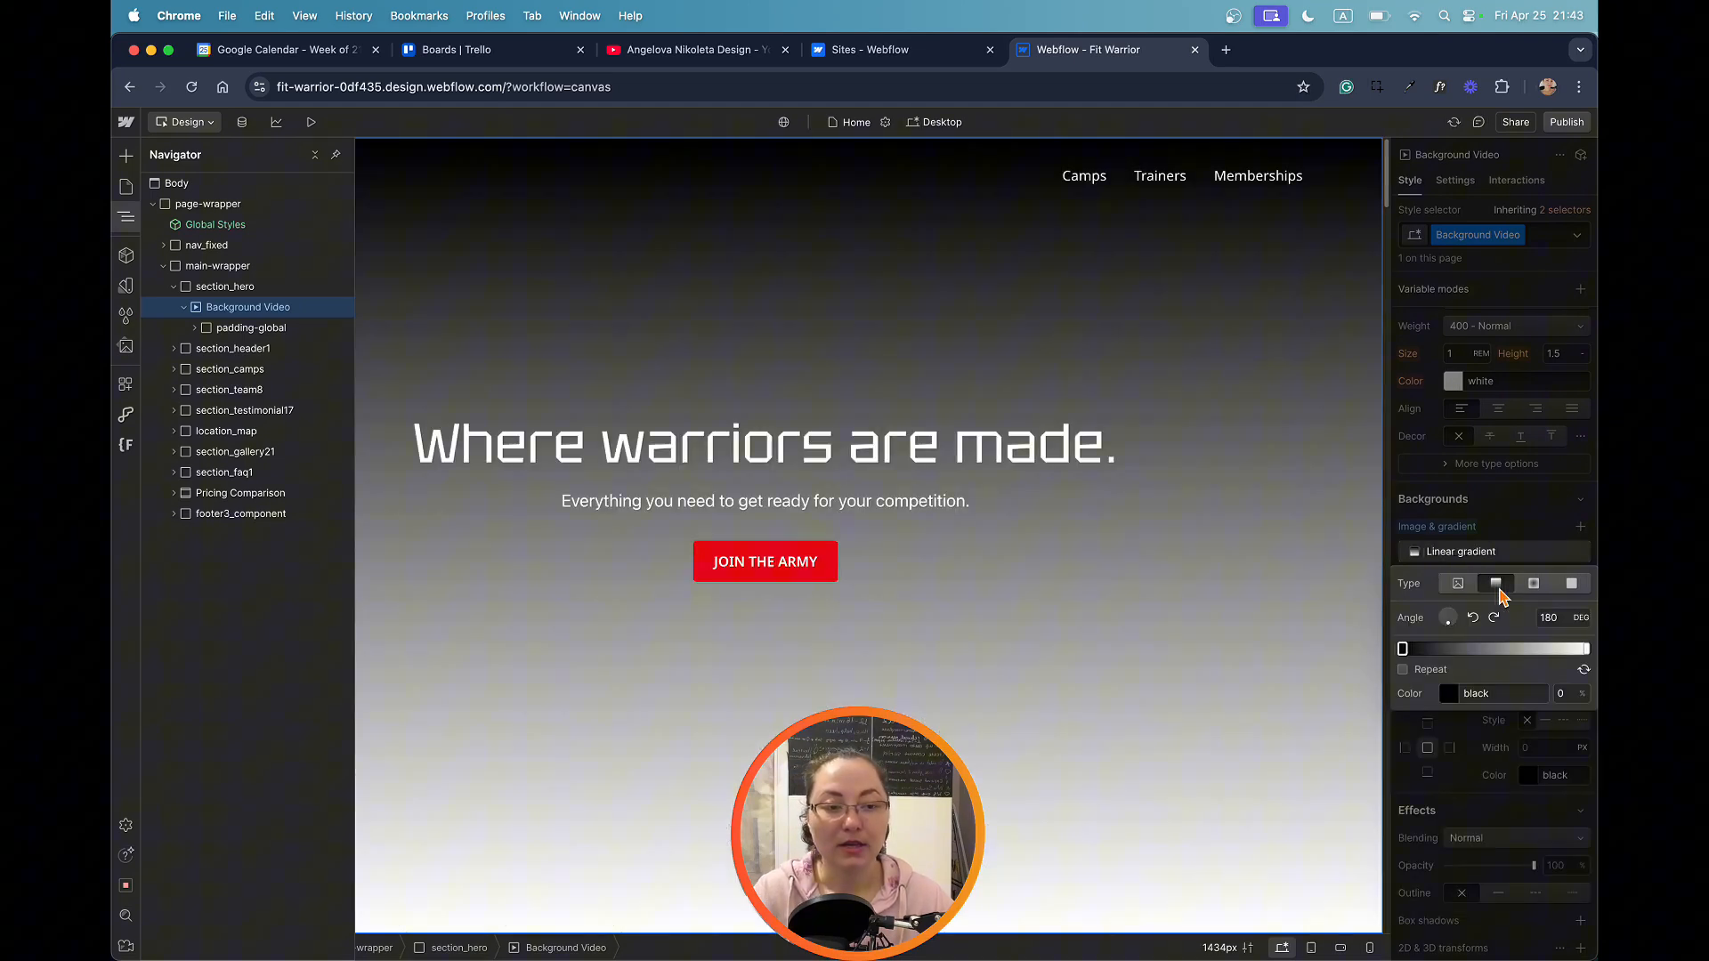
left_click(1456, 583)
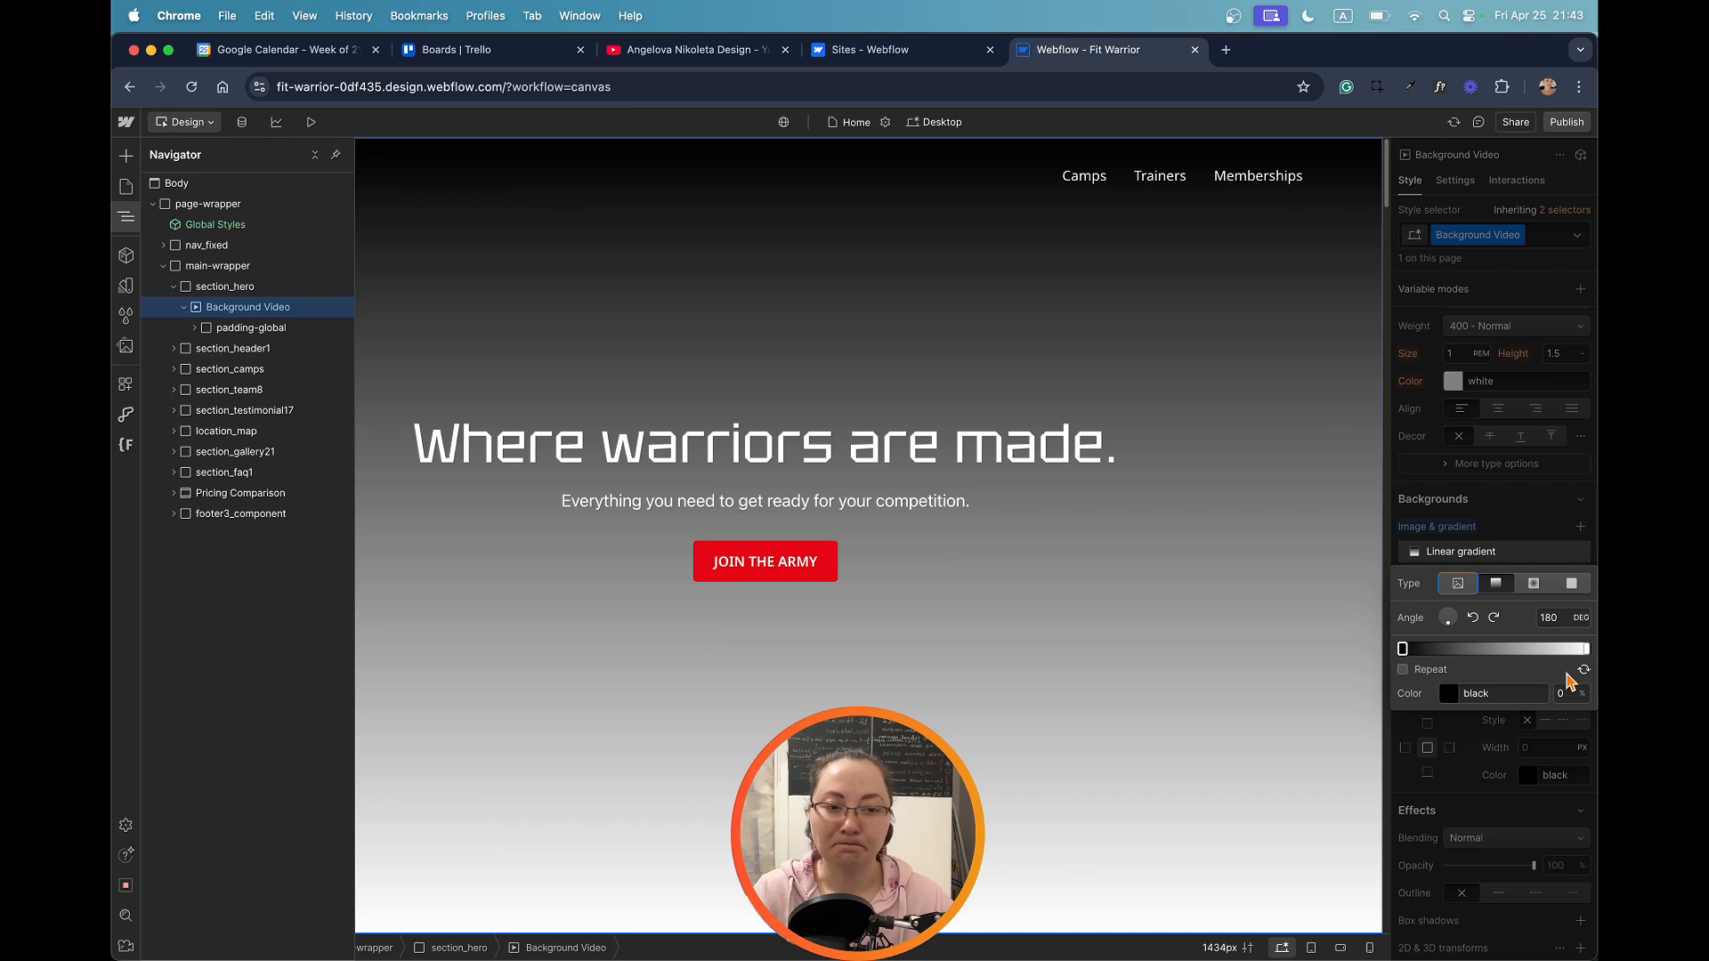
mouse_move(1433, 664)
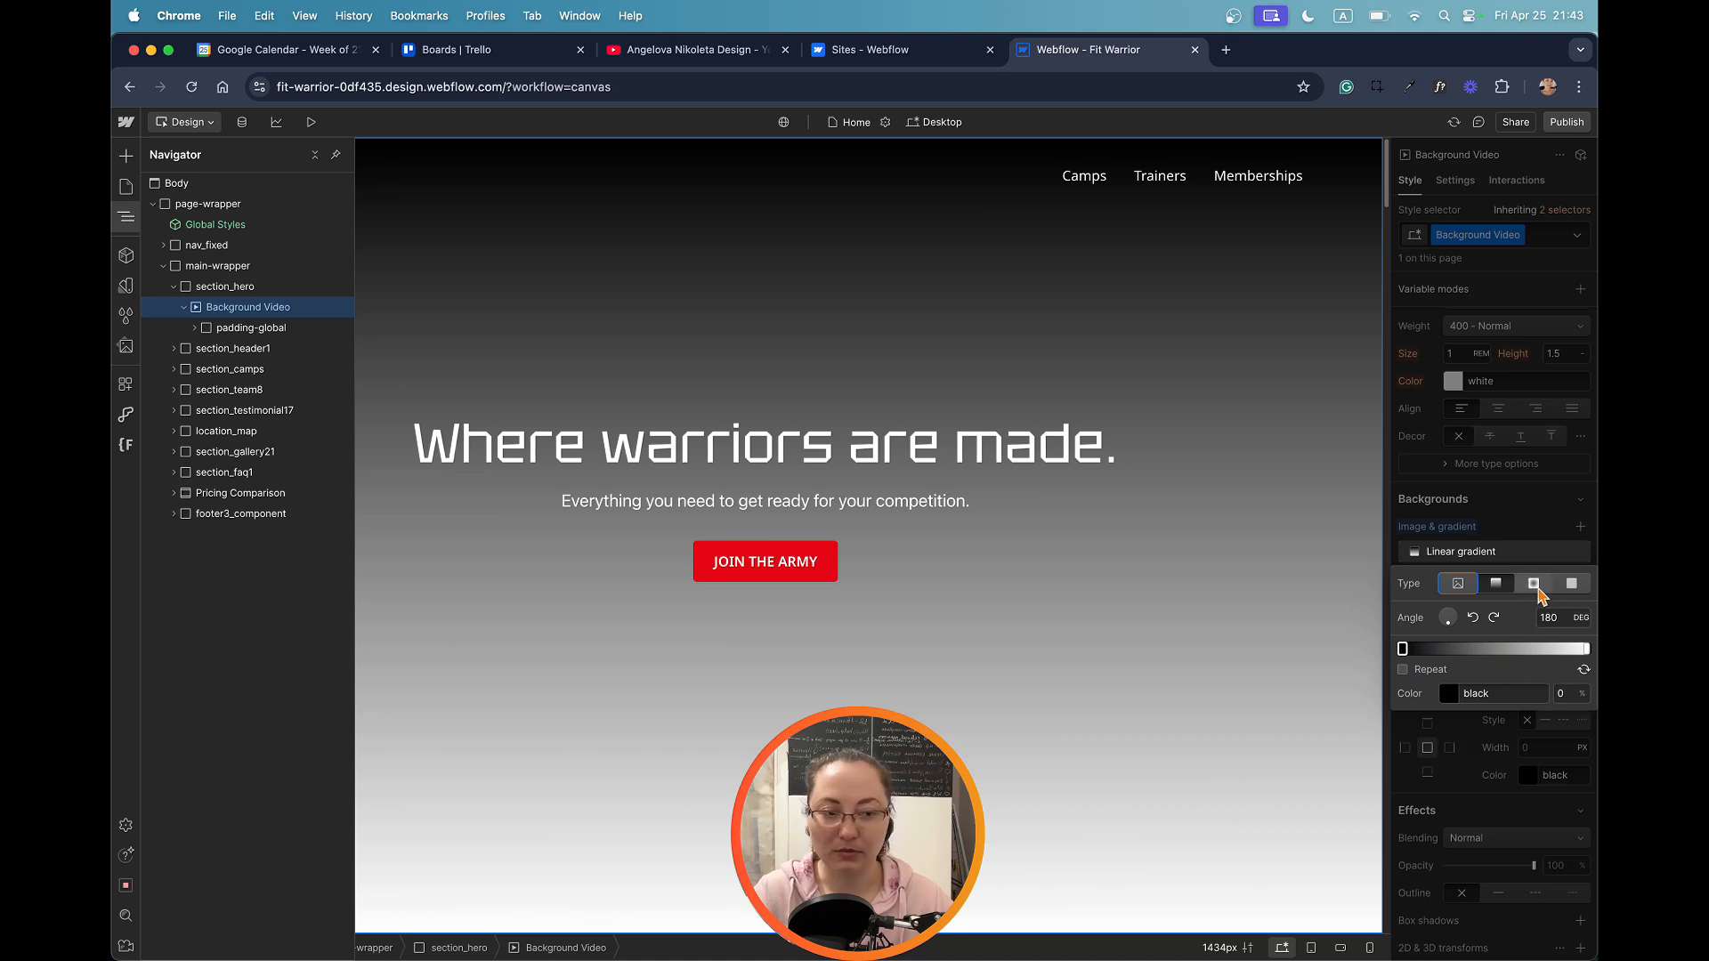
Make the gradient's first stop semi-transparent black rgba(0, 0, 0, 0.55), keeping it linear.
left_click(1532, 584)
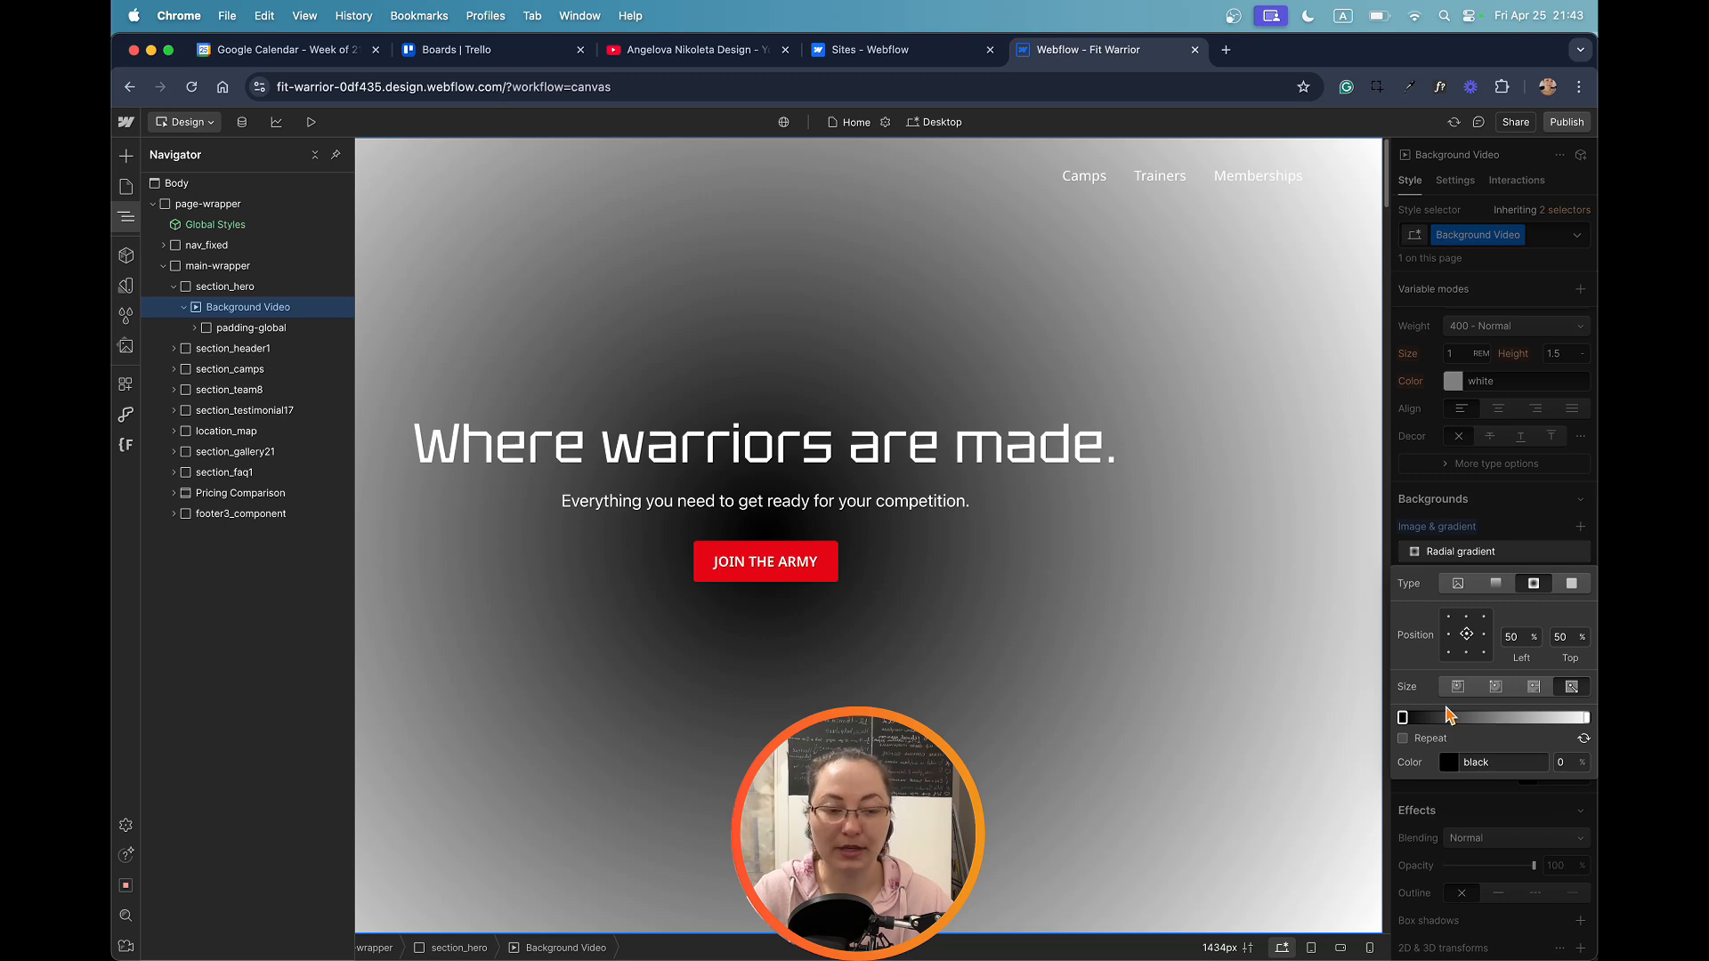
left_click_drag(1403, 715, 1504, 715)
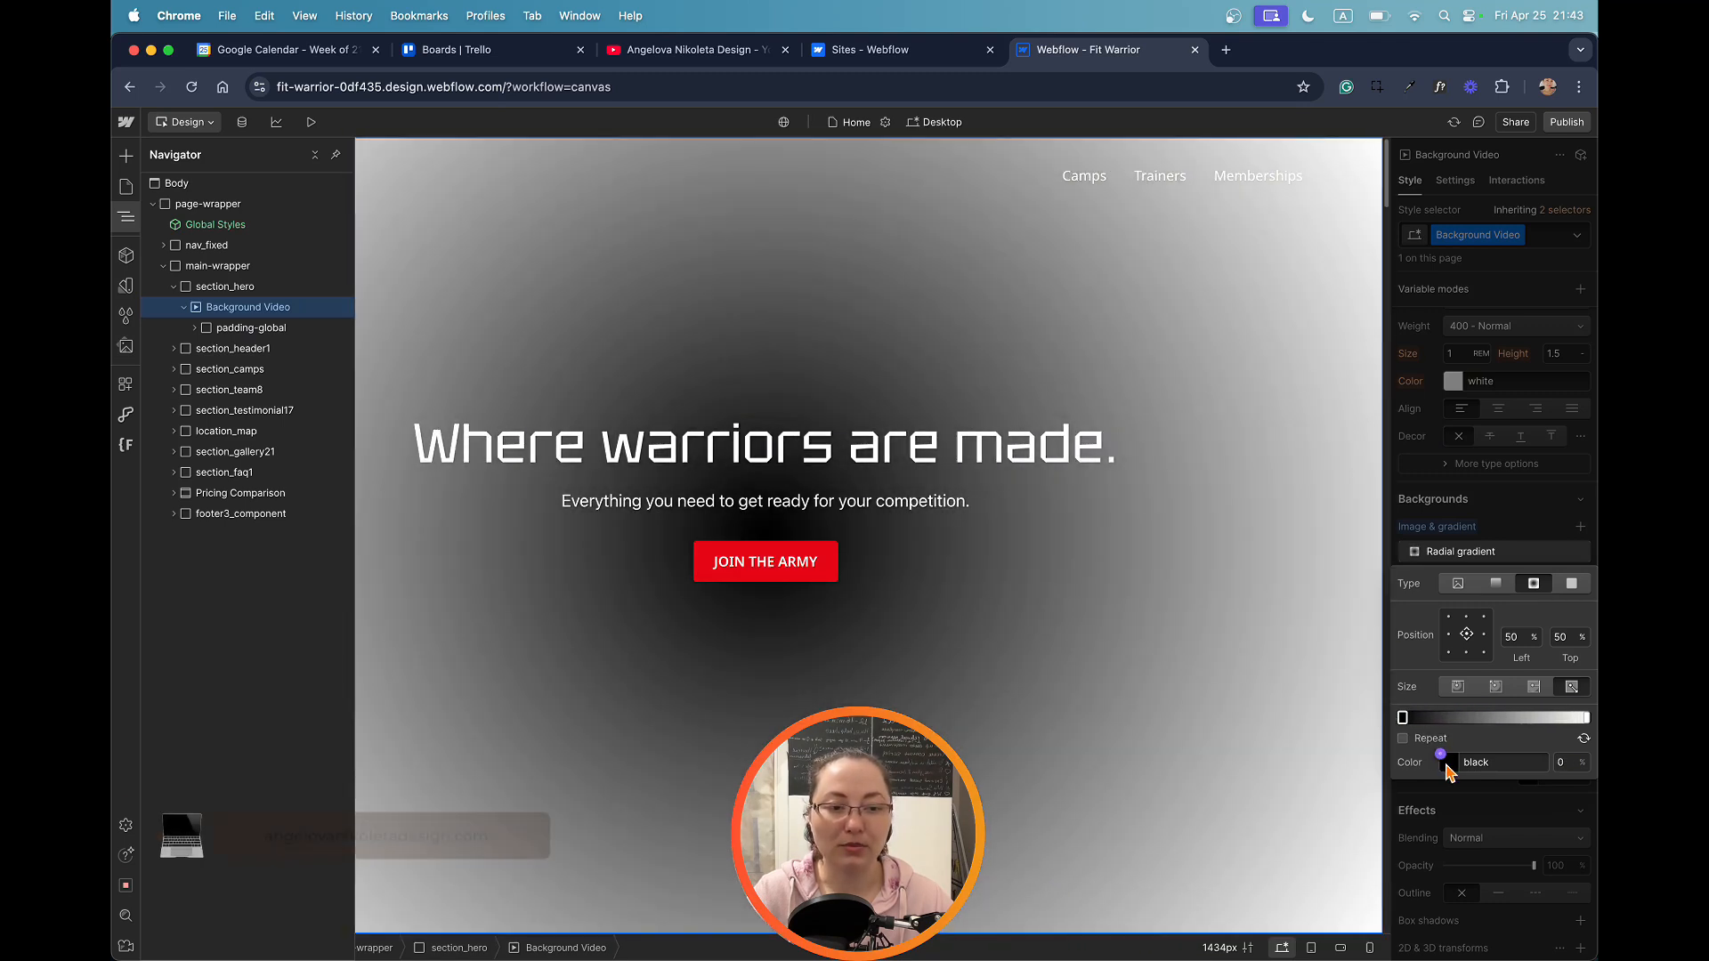
left_click(1453, 761)
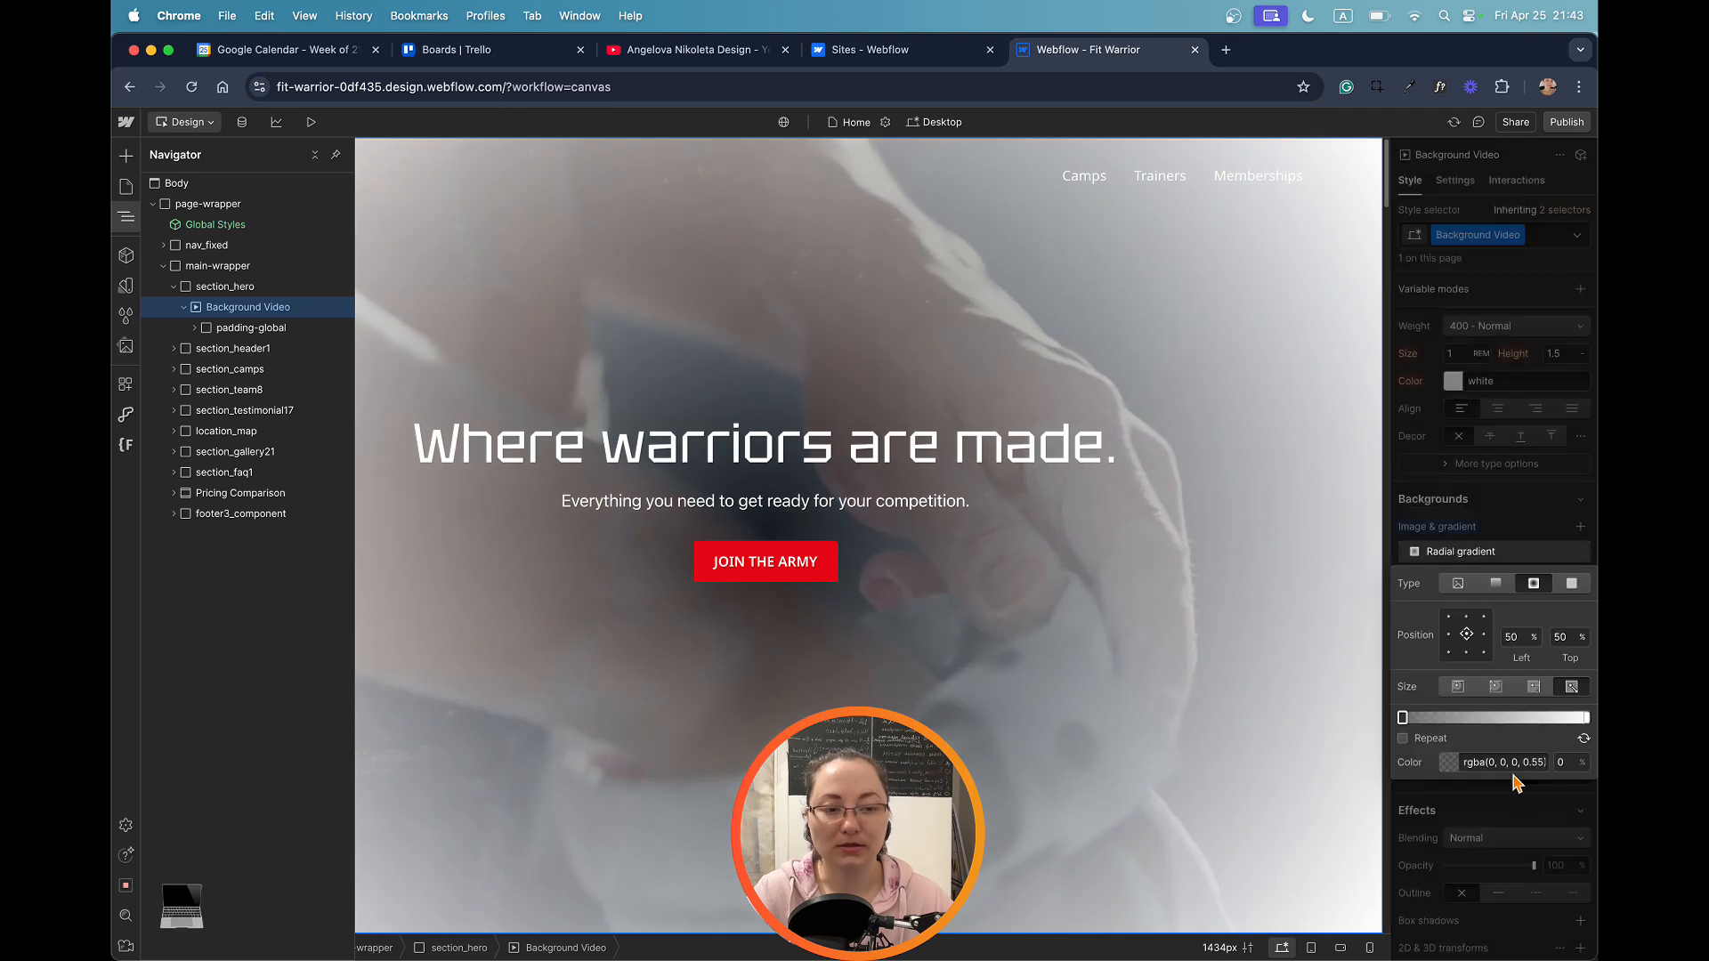
left_click(1496, 584)
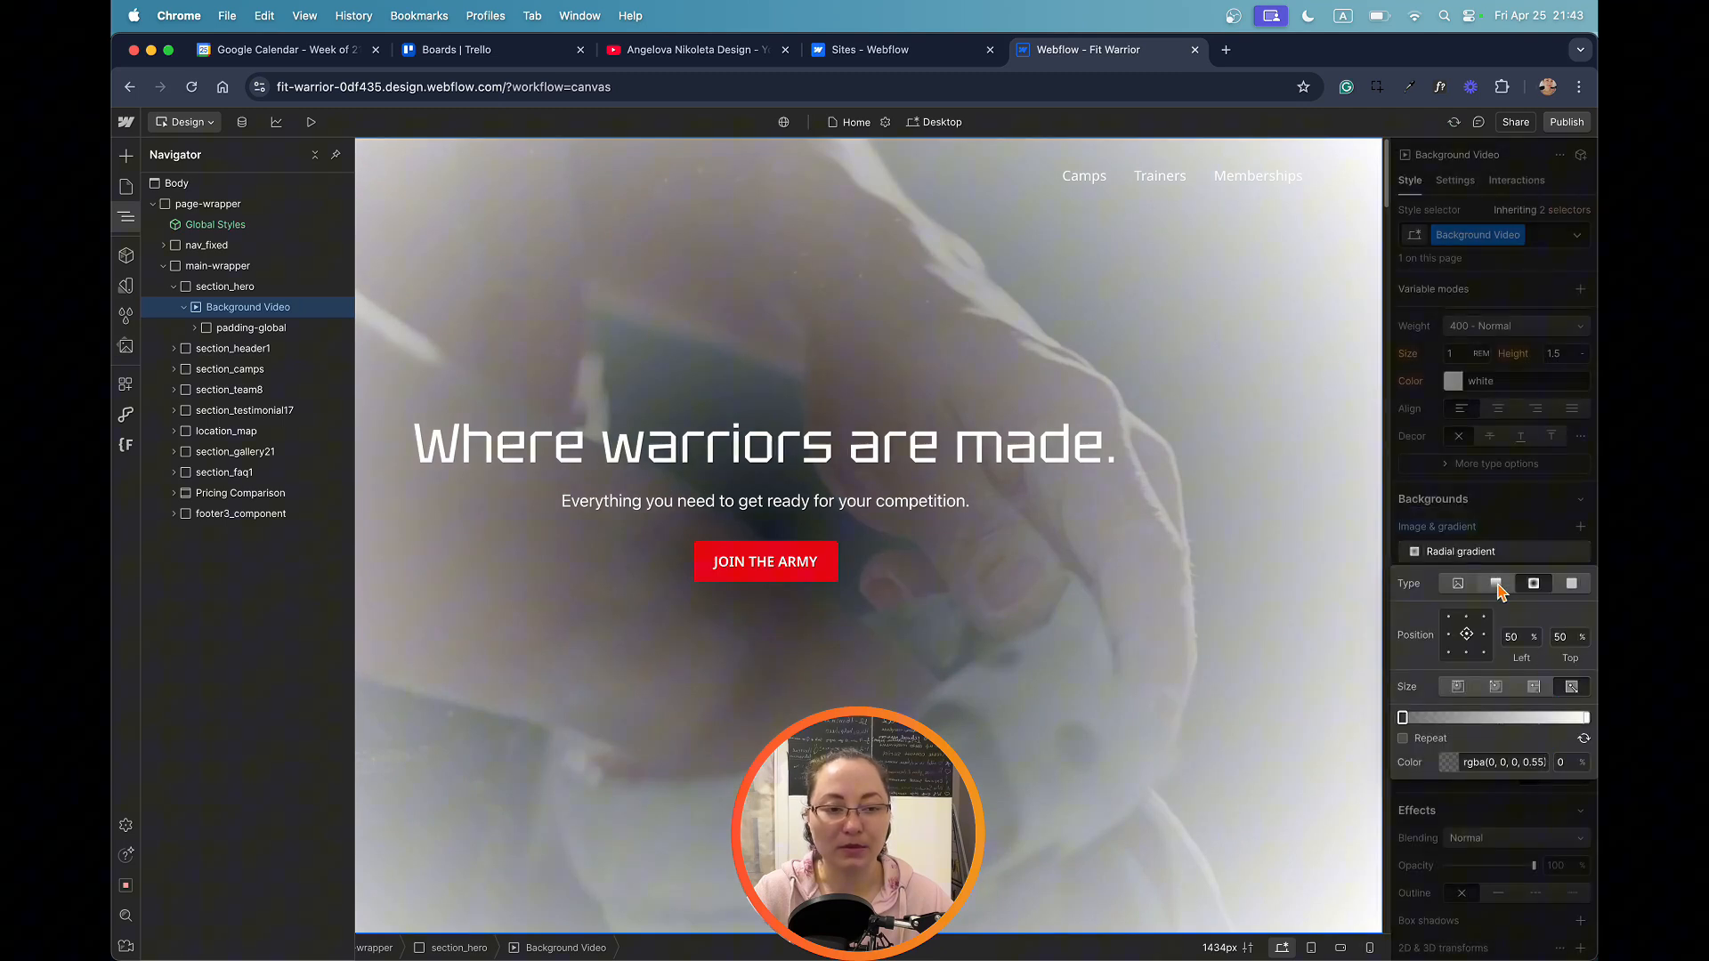
left_click(1495, 584)
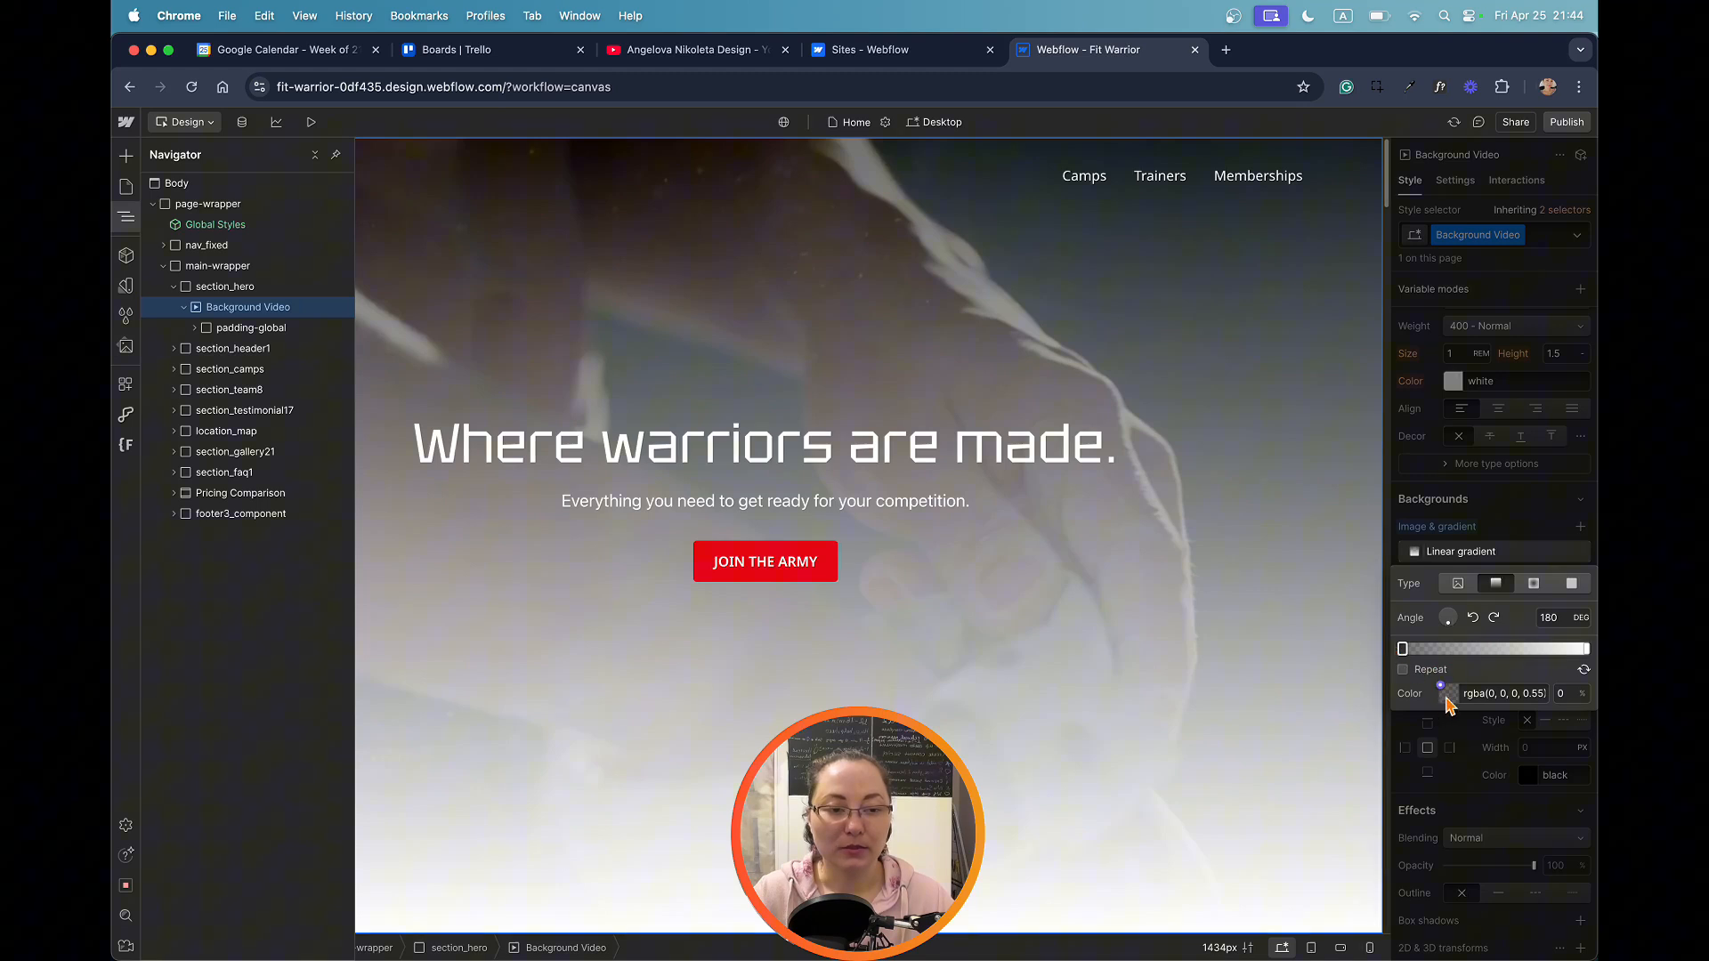
left_click(1446, 693)
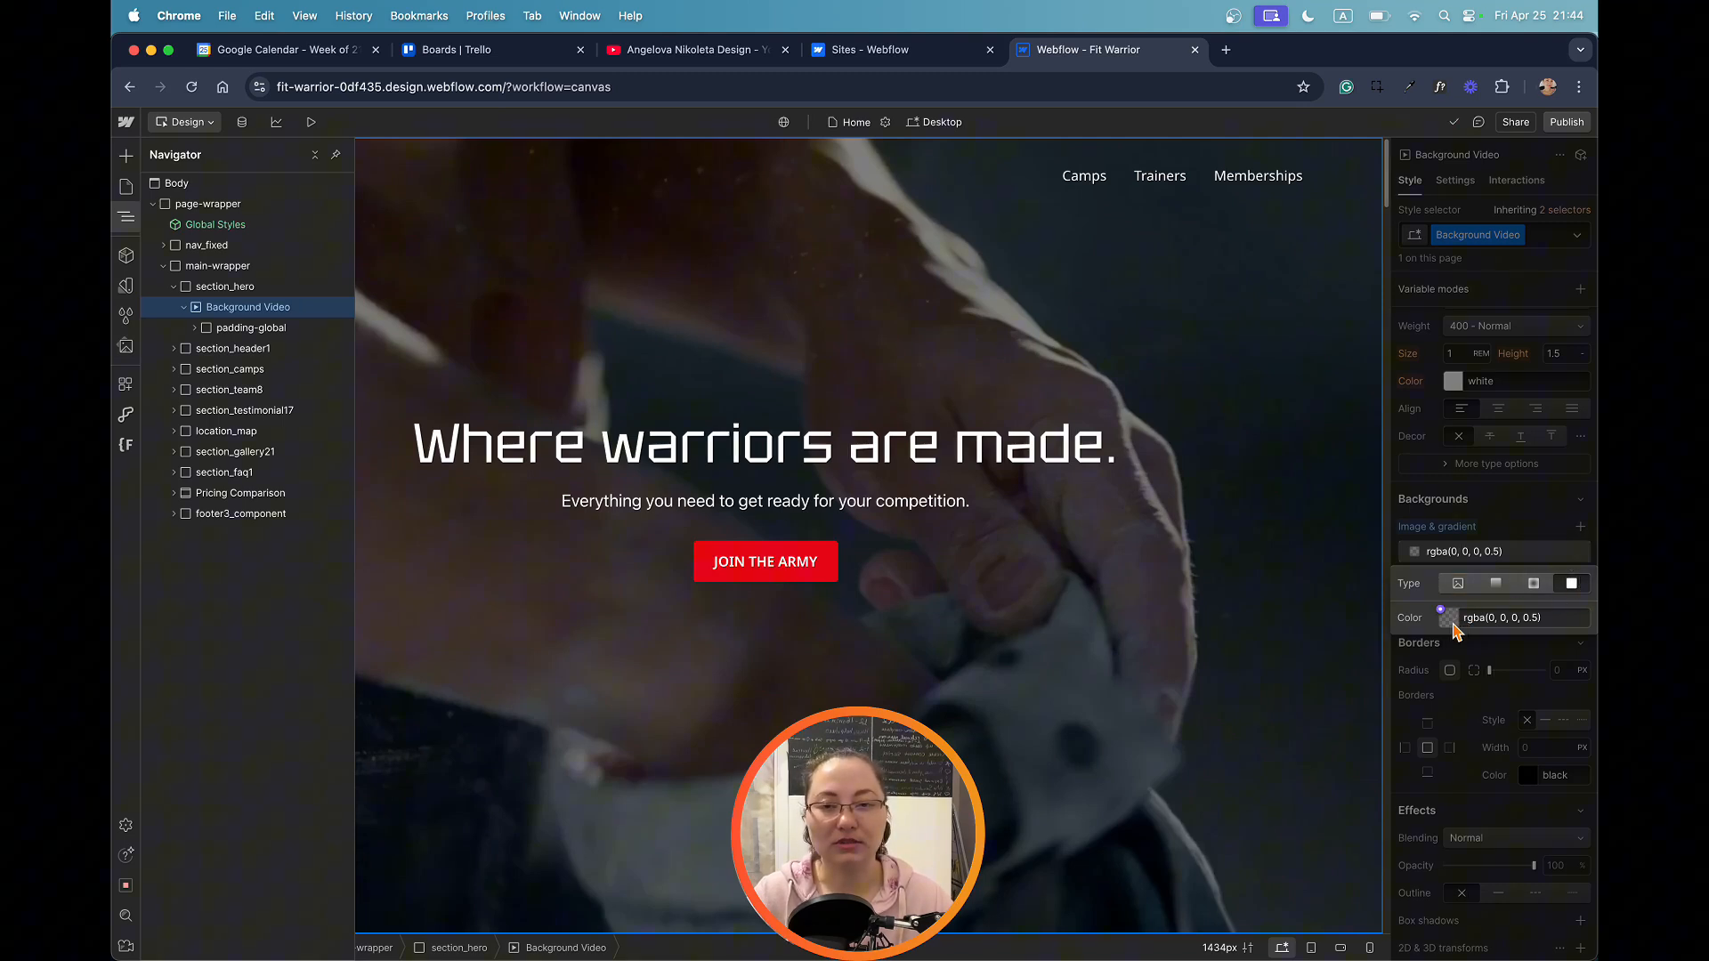
Change the overlay to a solid black colour at 15% opacity and preview the page.
left_click(1449, 618)
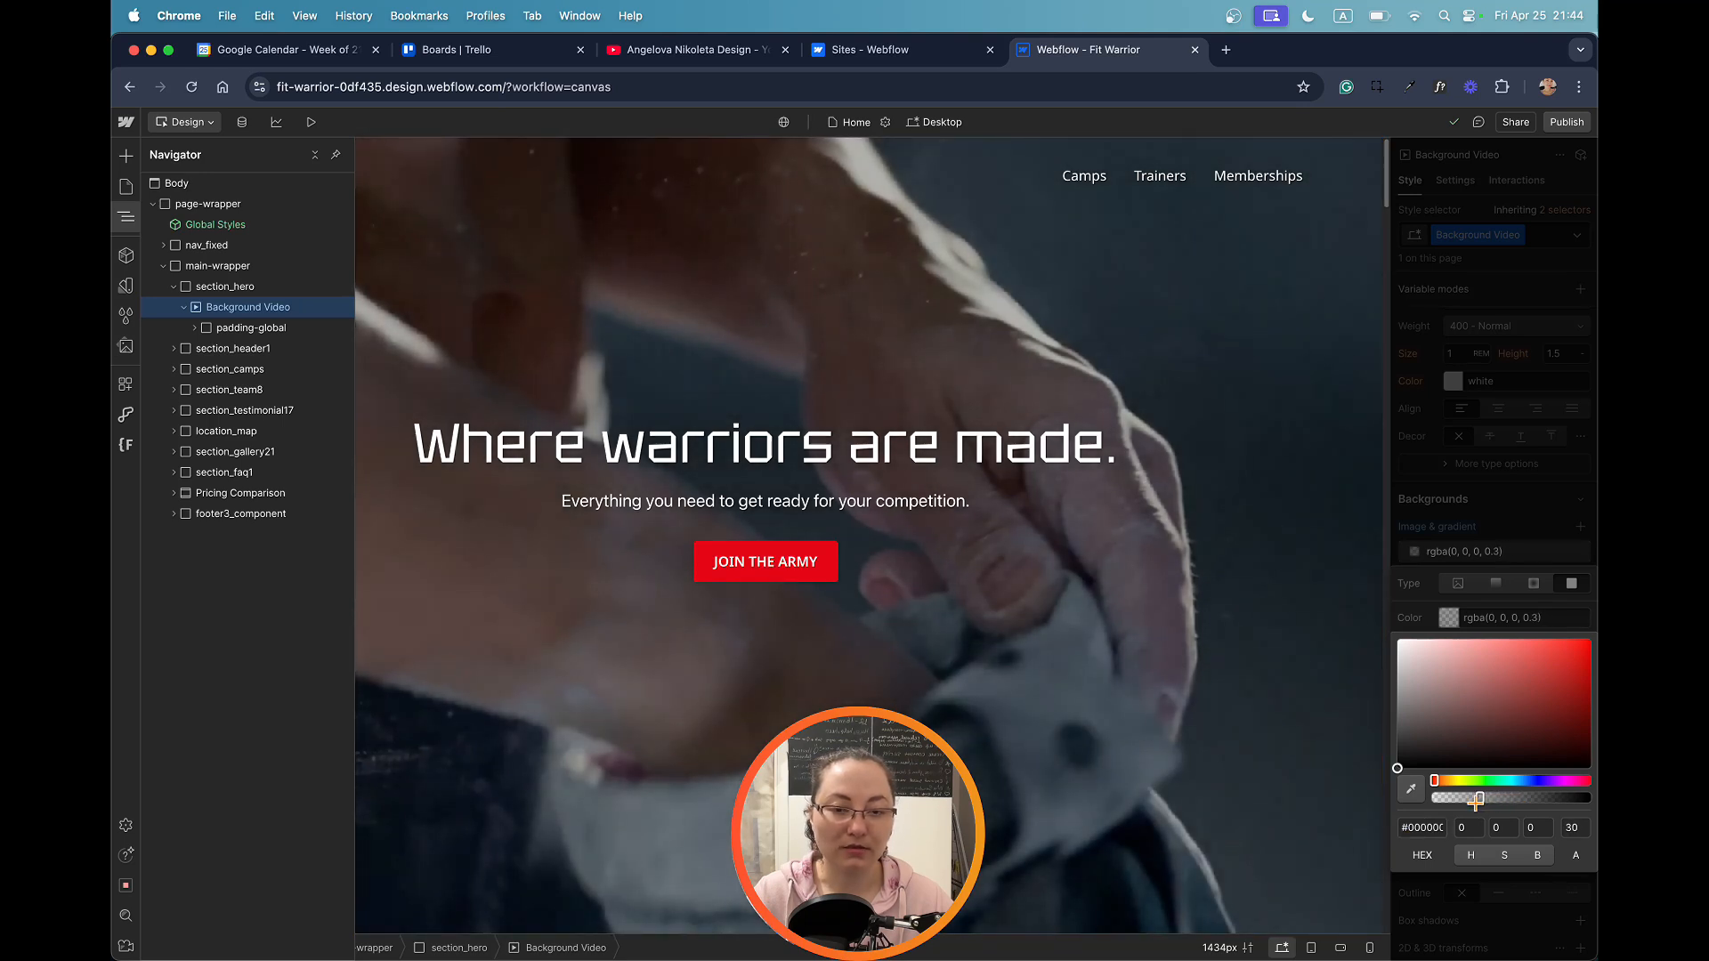
left_click_drag(1504, 798, 1478, 797)
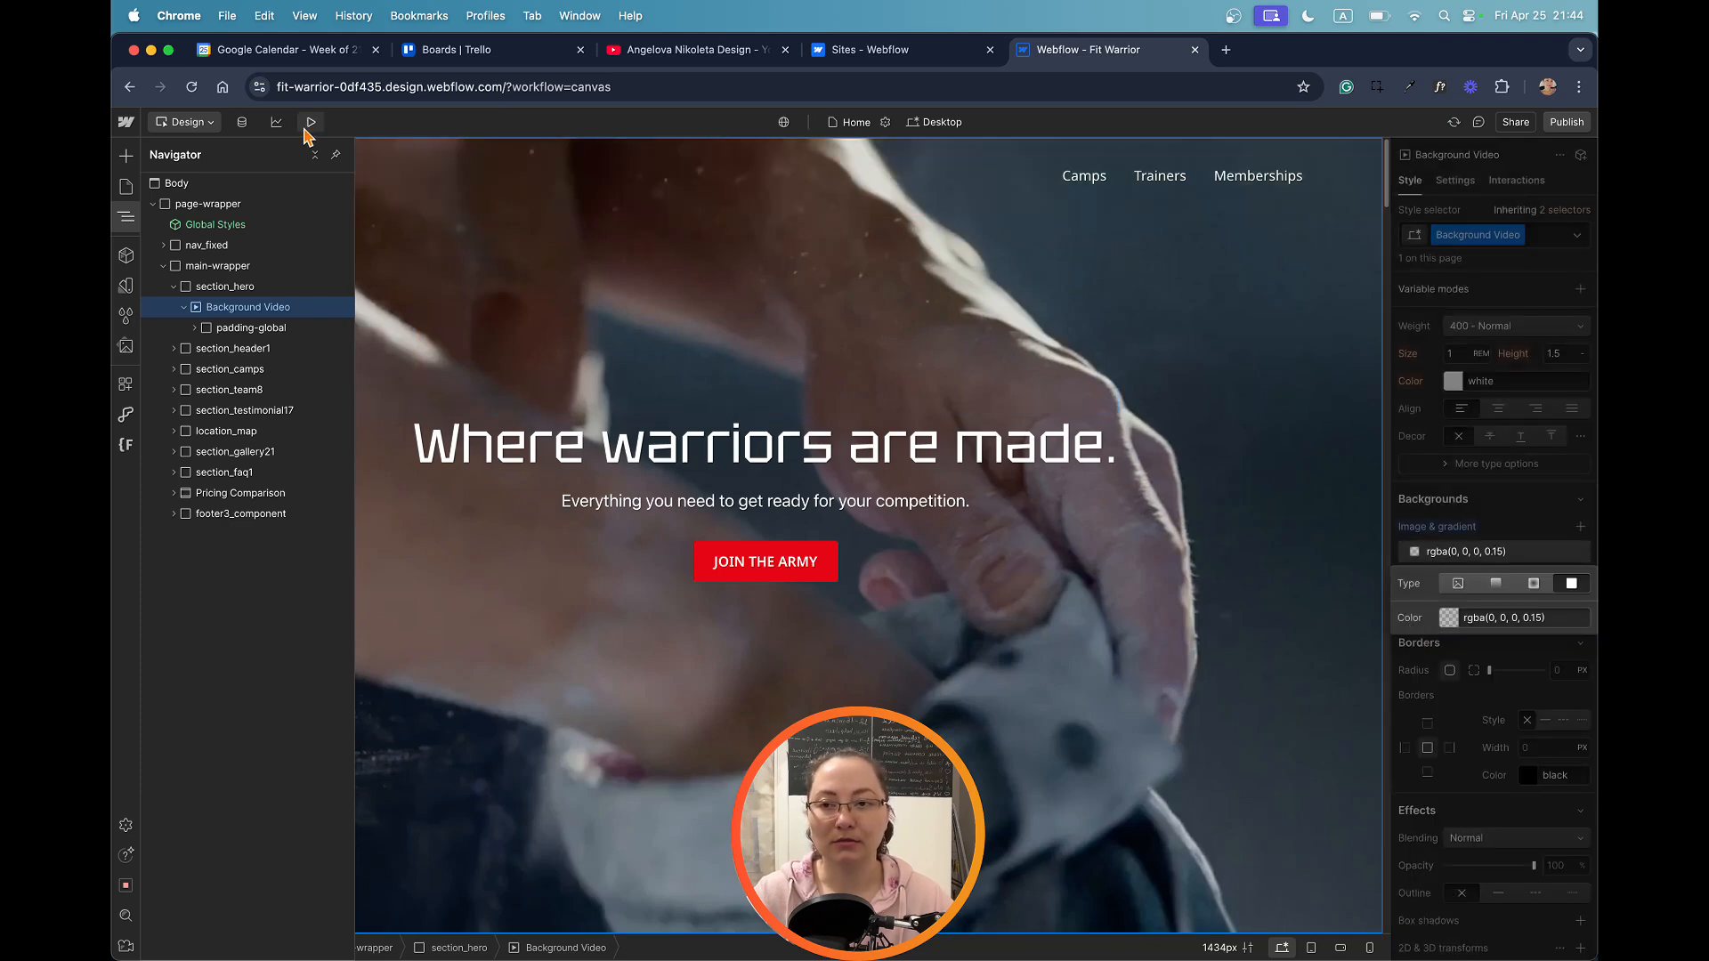
left_click(310, 121)
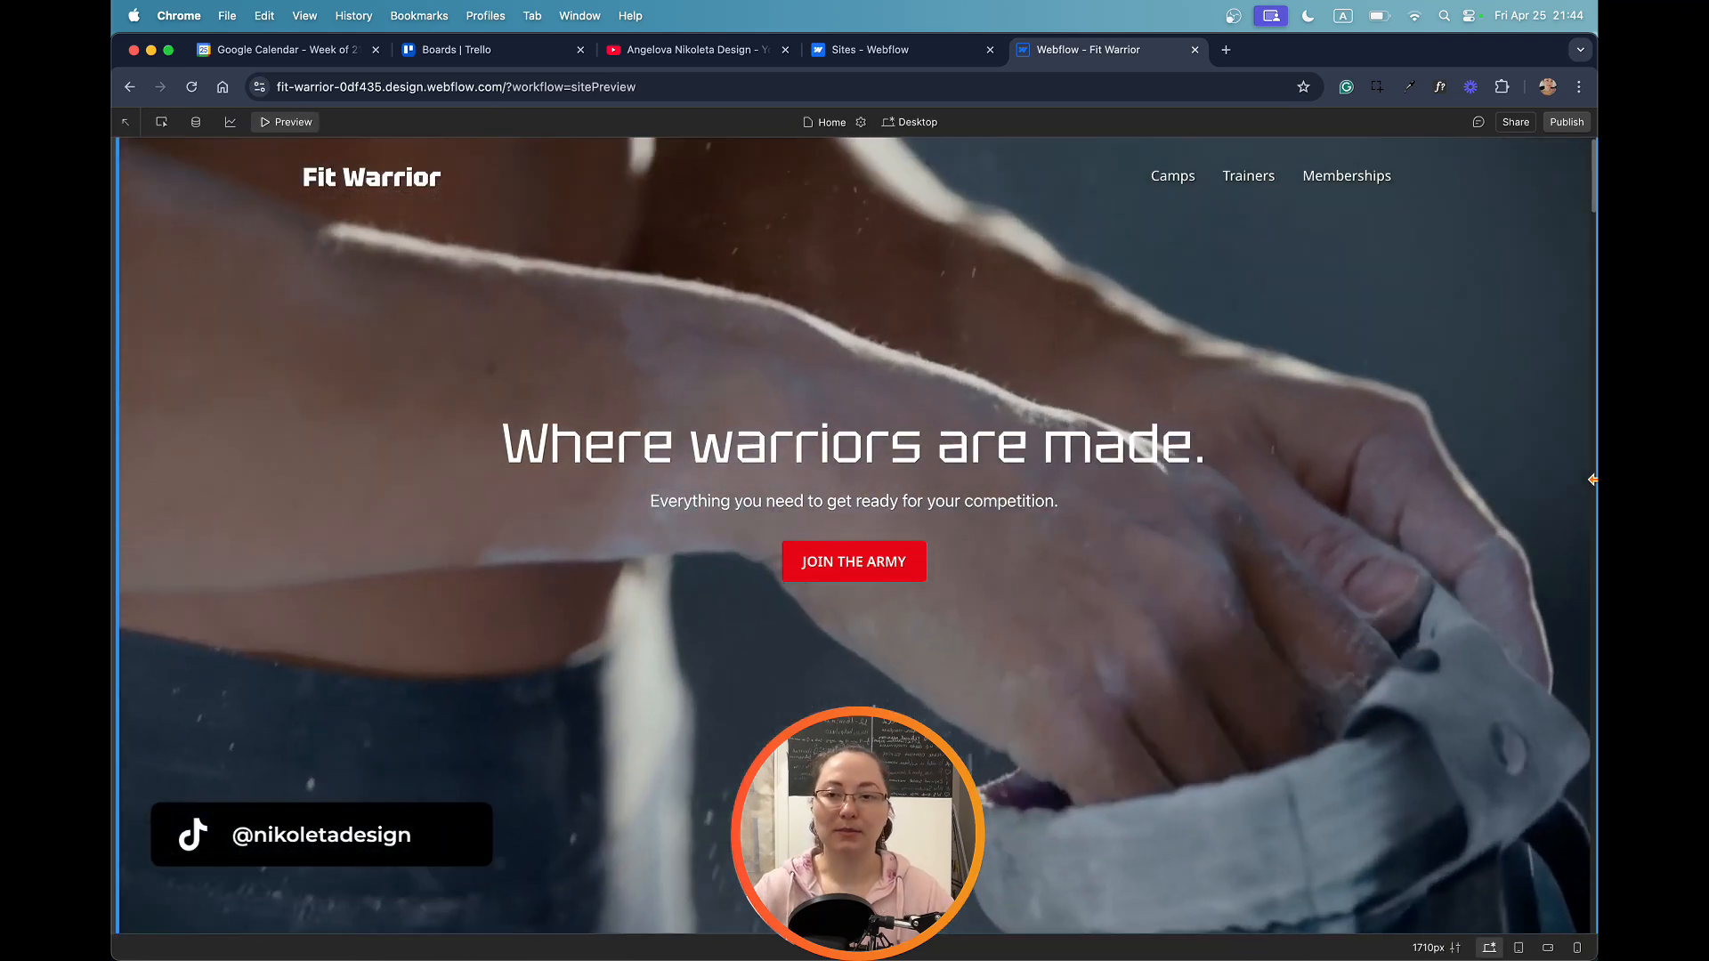